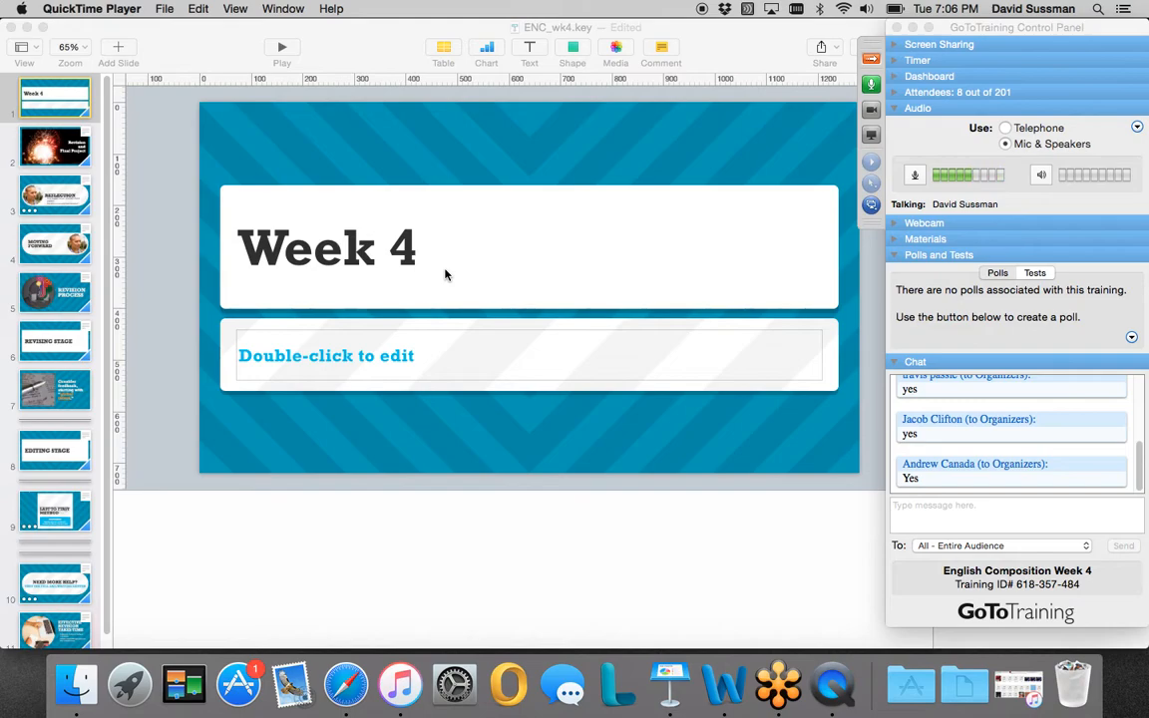
mouse_move(340, 510)
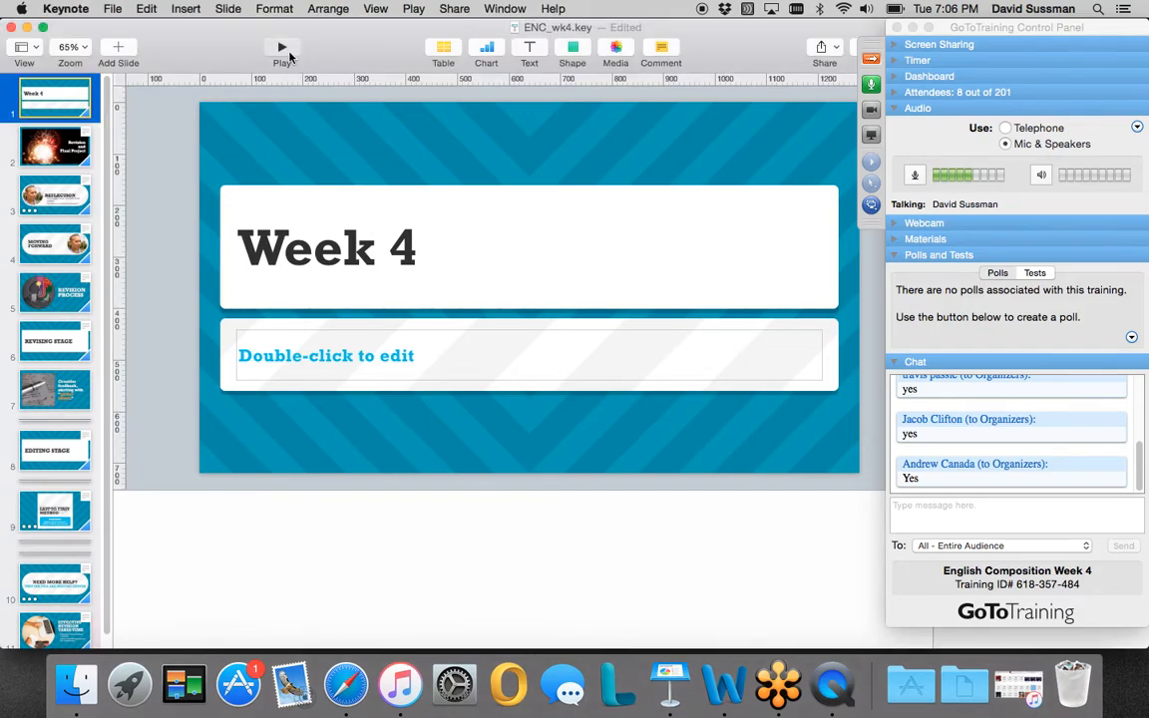
Step: Start playing the Week 4 Keynote deck as a full-screen slideshow
left_click(282, 47)
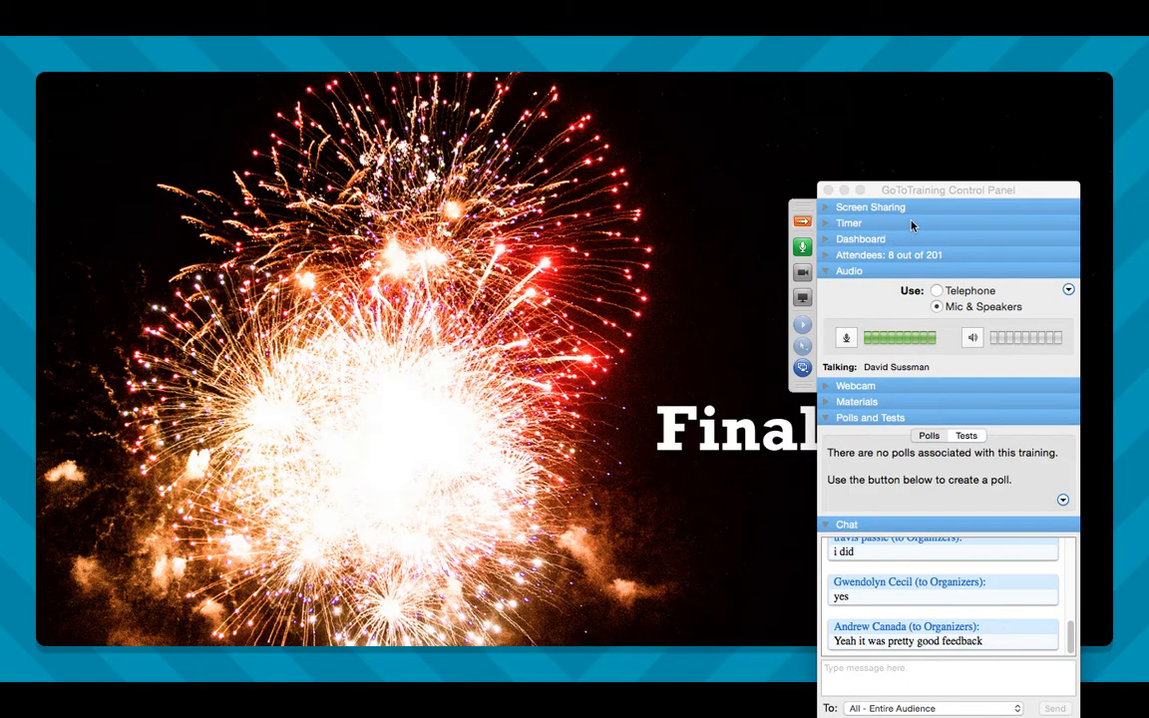
mouse_move(972, 197)
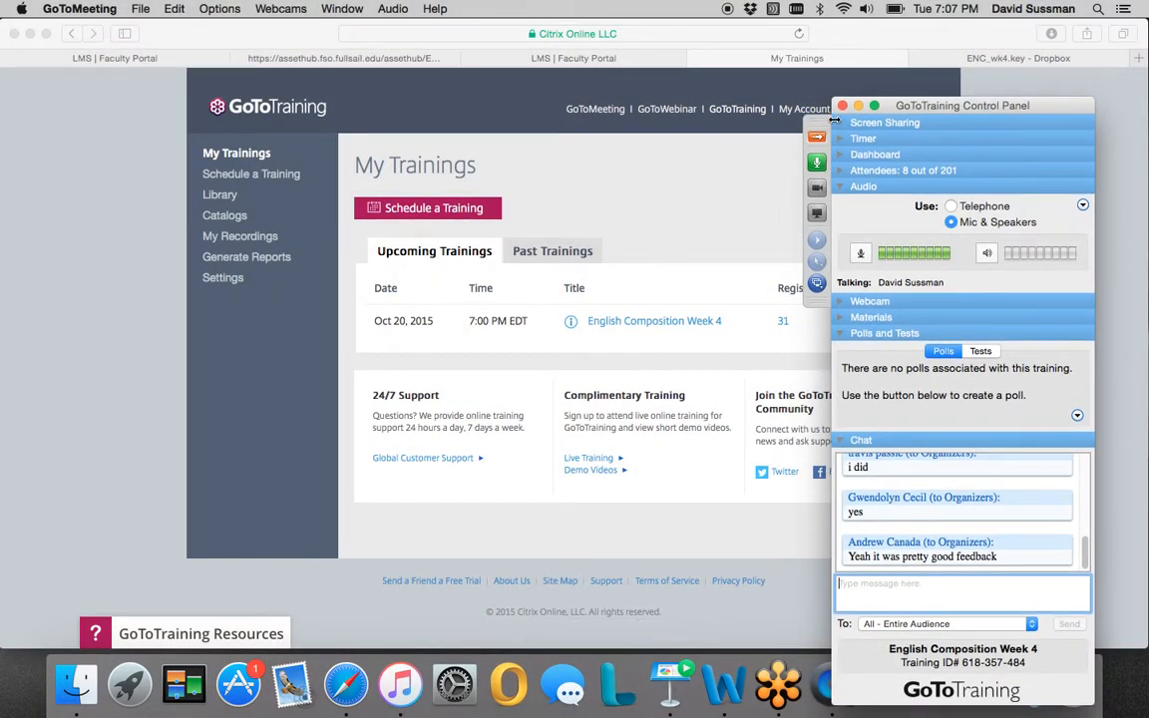
Step: Share My Screen from GoToTraining's expanded Screen Sharing options
left_click(884, 121)
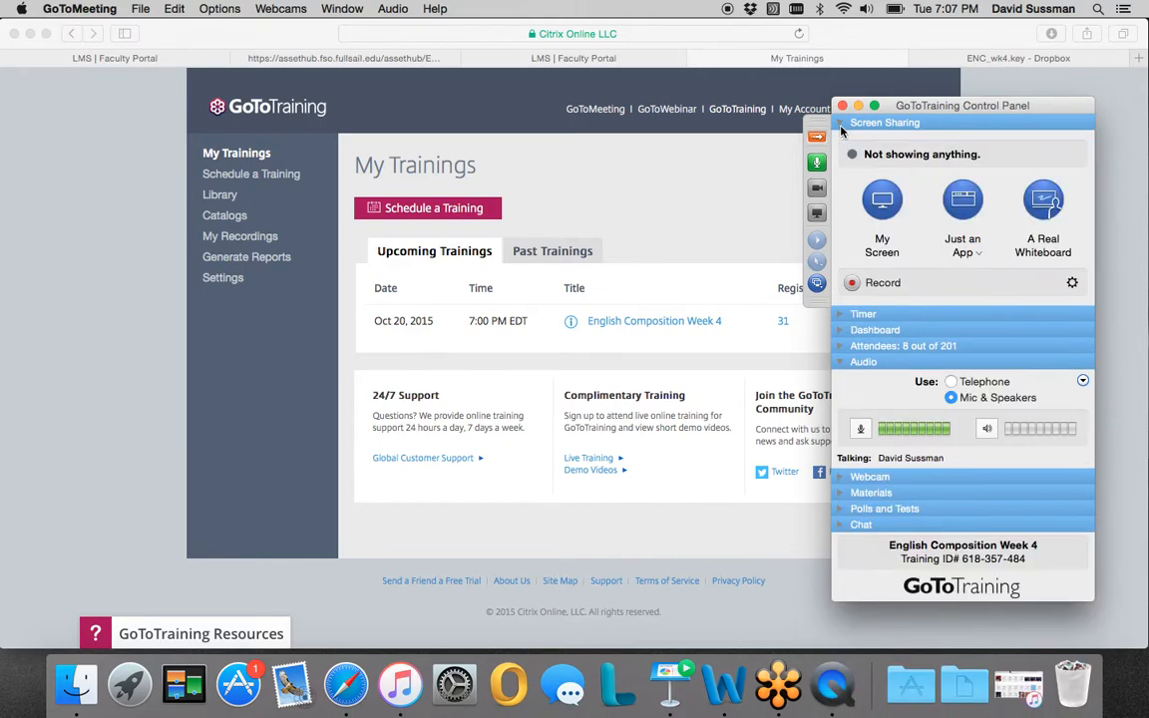
left_click(882, 200)
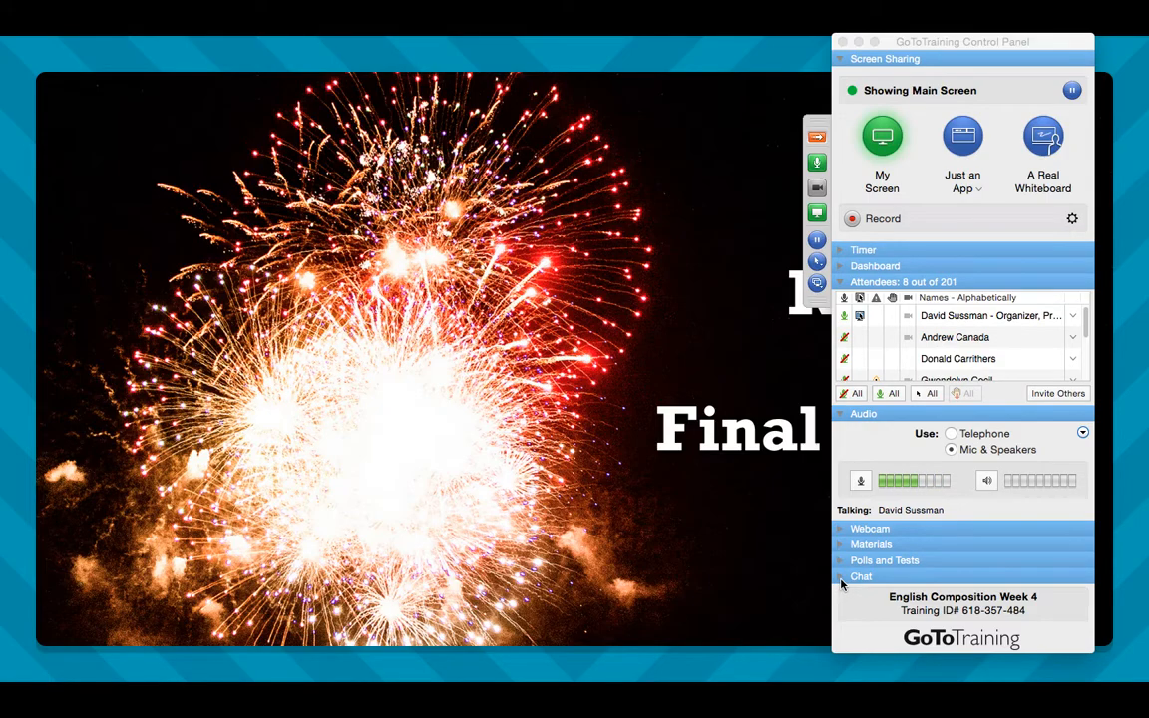
left_click(861, 577)
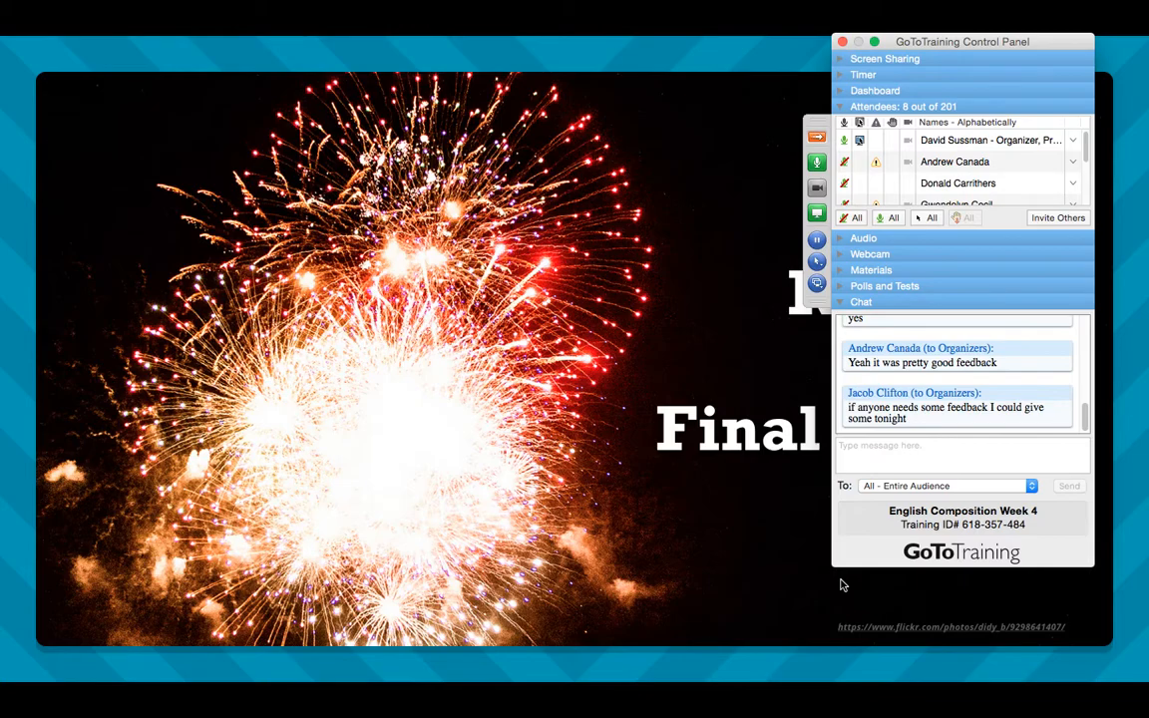
mouse_move(725, 534)
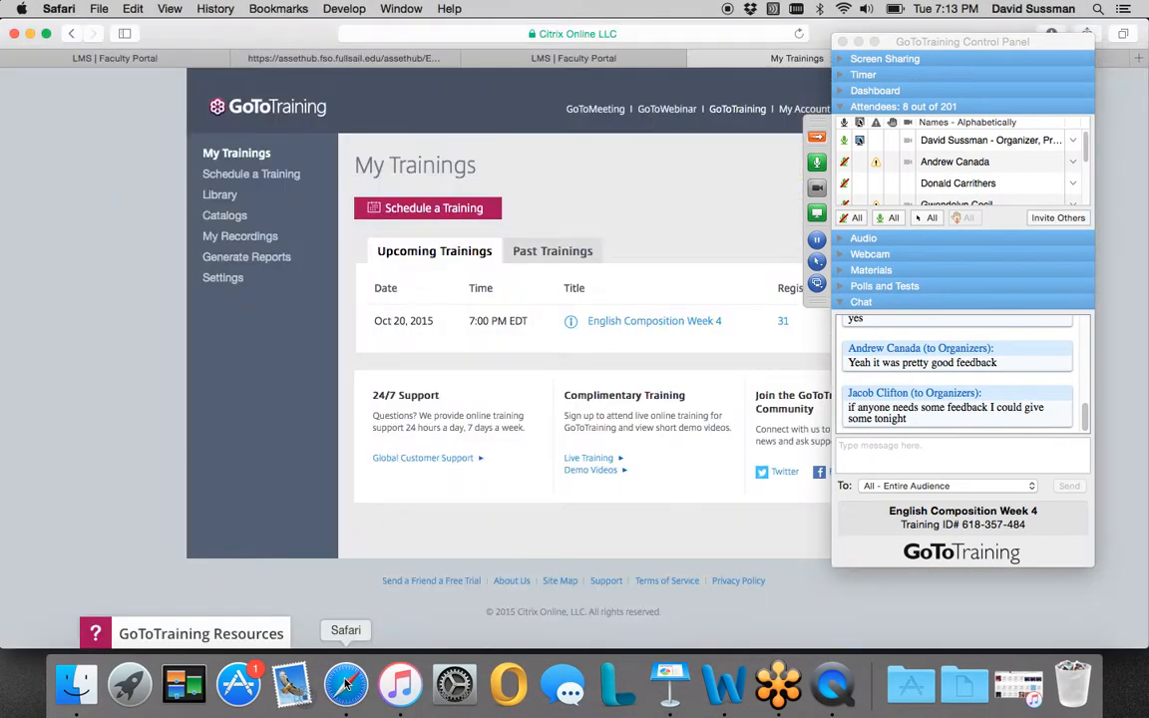
Step: Switch to the AssetHub Writing Process page and scroll to its Instructions
left_click(344, 58)
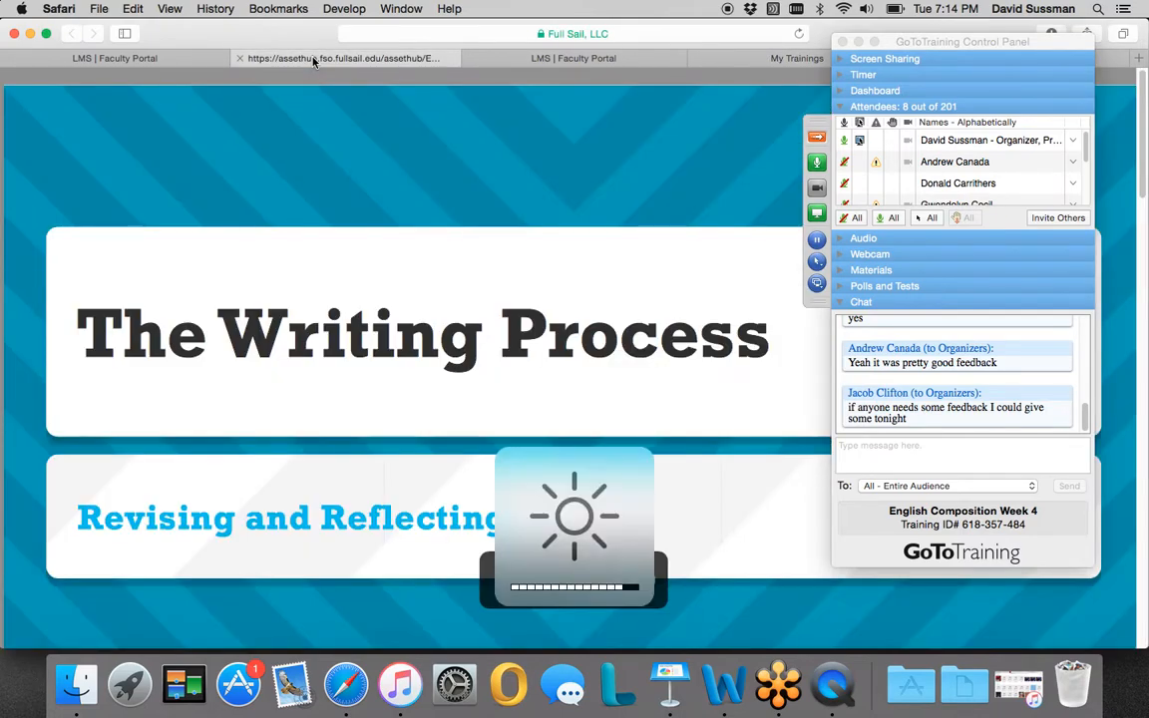
scroll("down", 3)
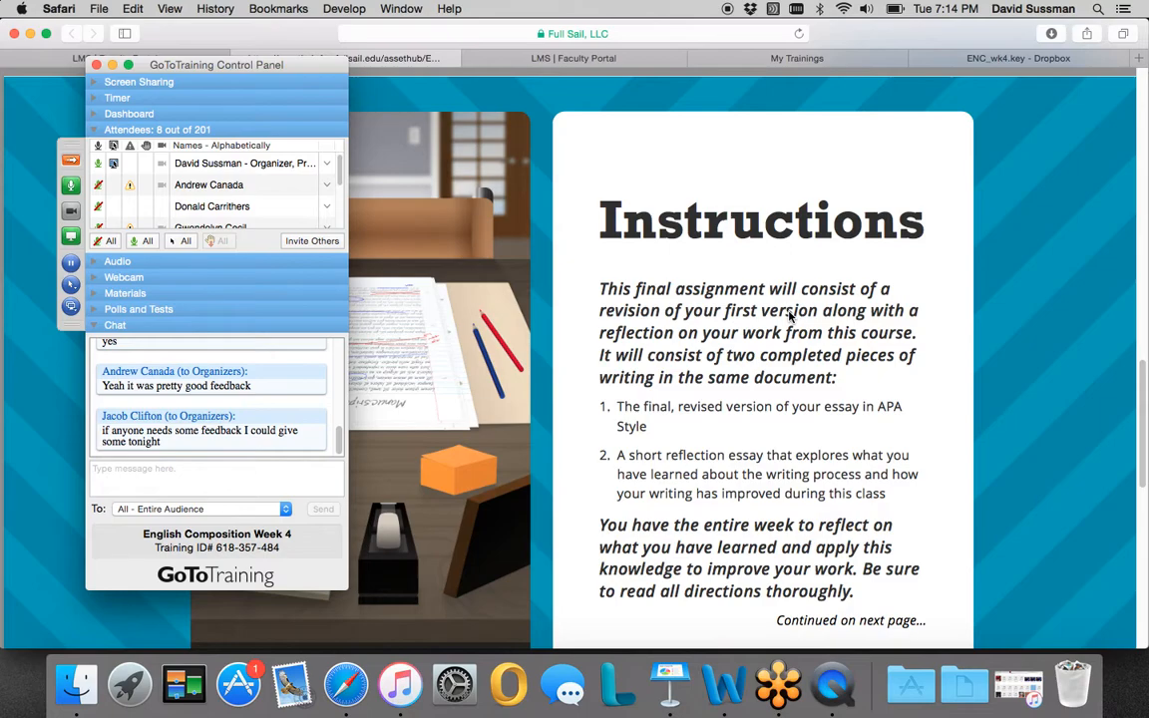
mouse_move(771, 327)
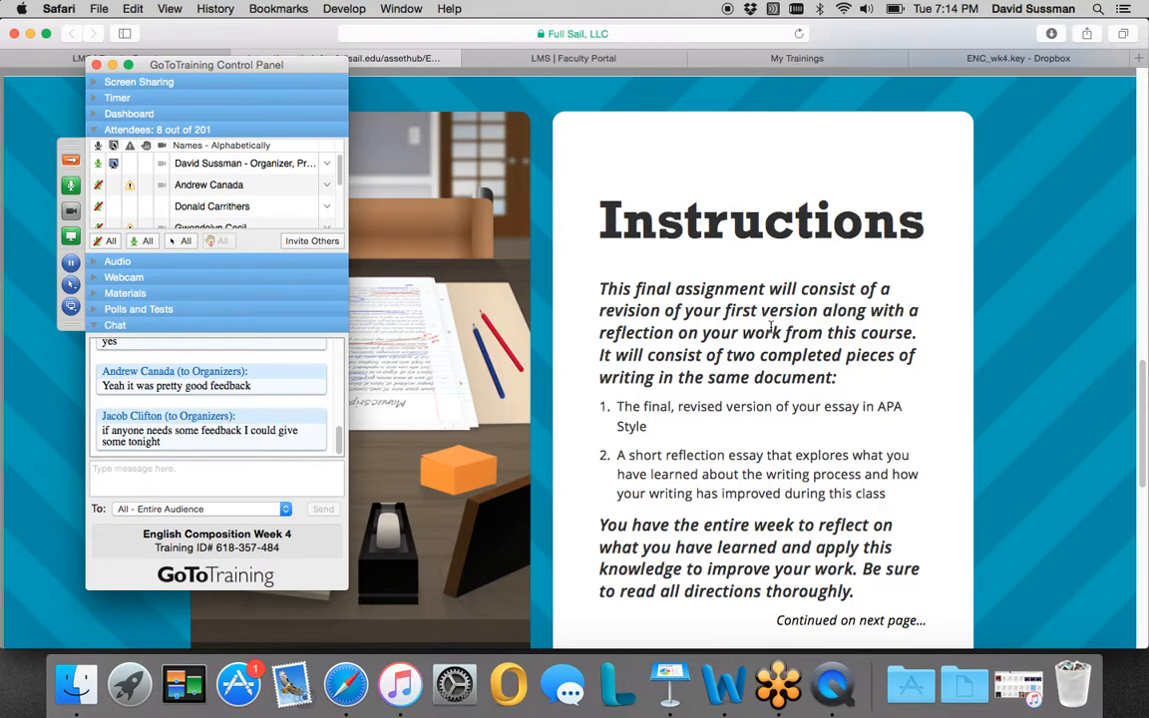
mouse_move(766, 339)
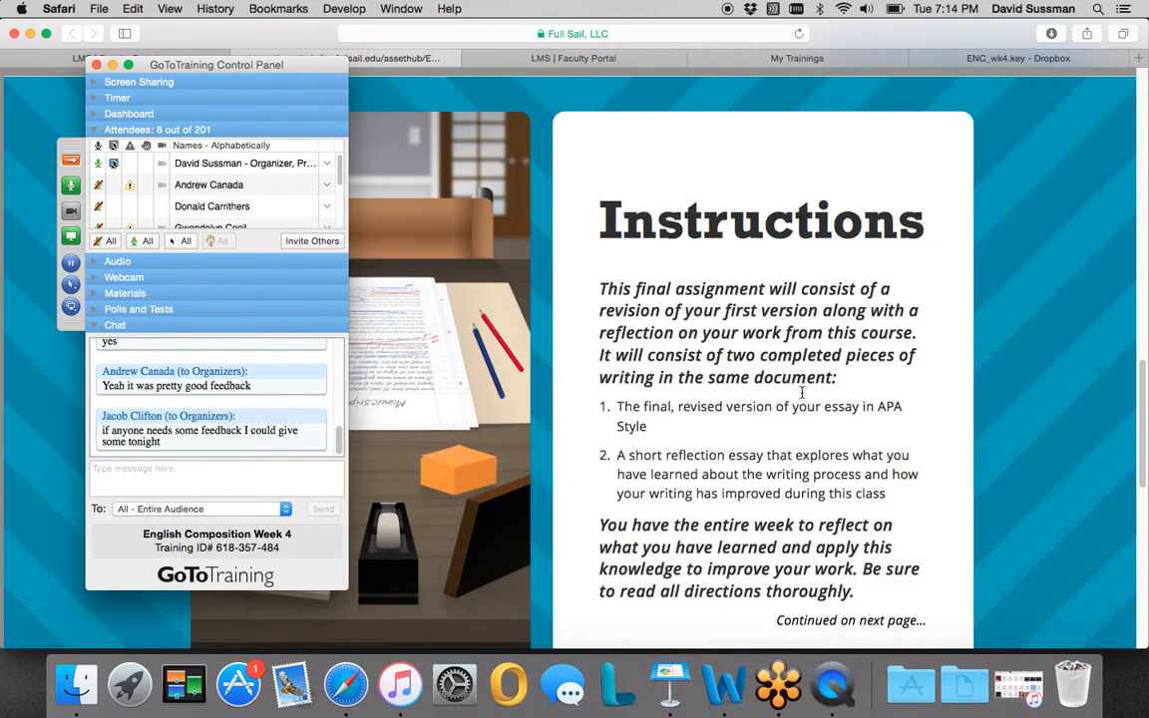
mouse_move(801, 394)
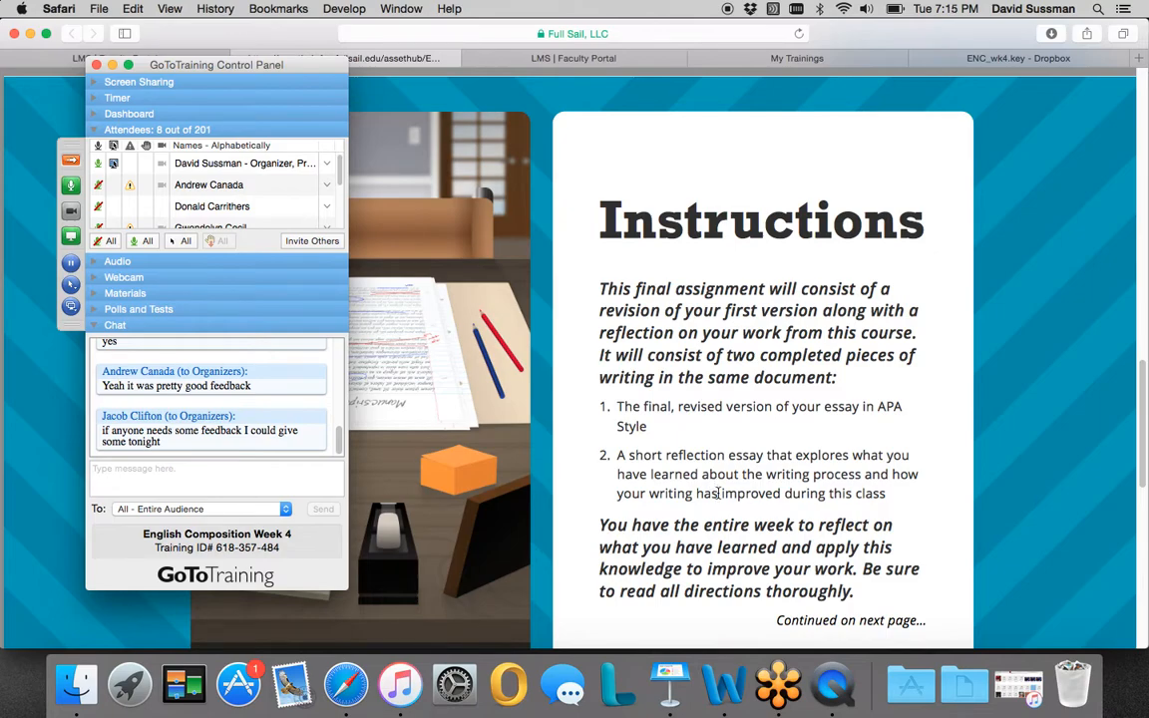
Step: Scroll through the reflection essay prompts and move the GoToTraining panel off the text
scroll("down", 3)
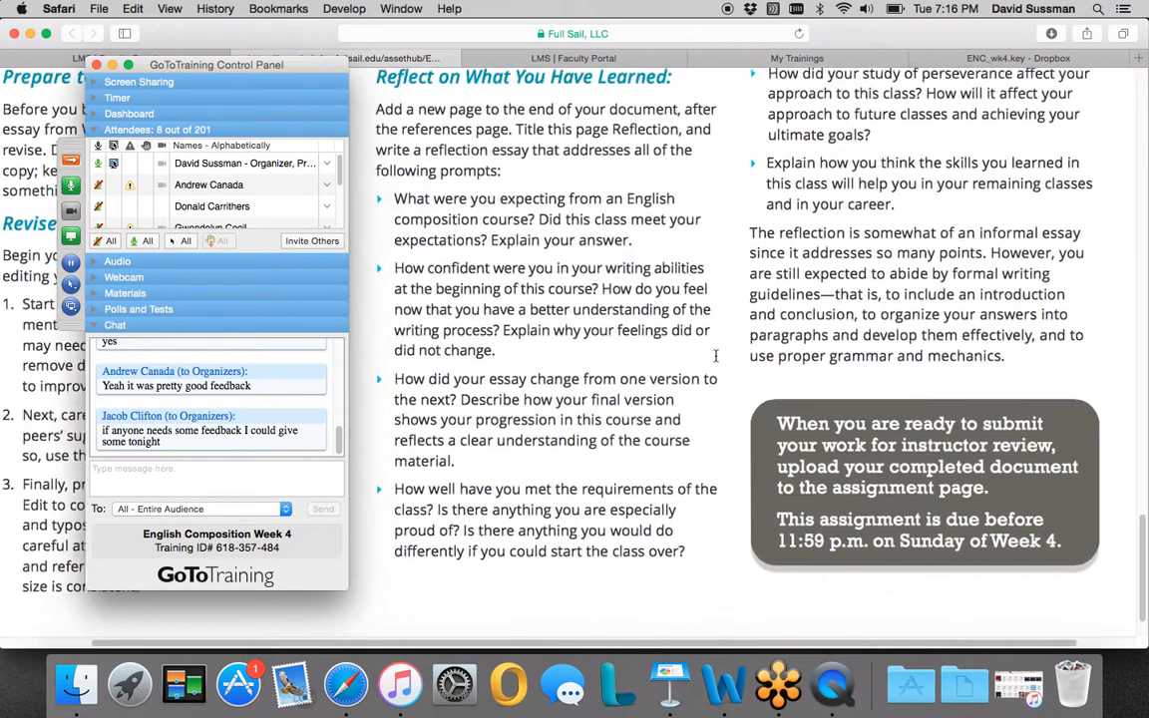
scroll("down", 3)
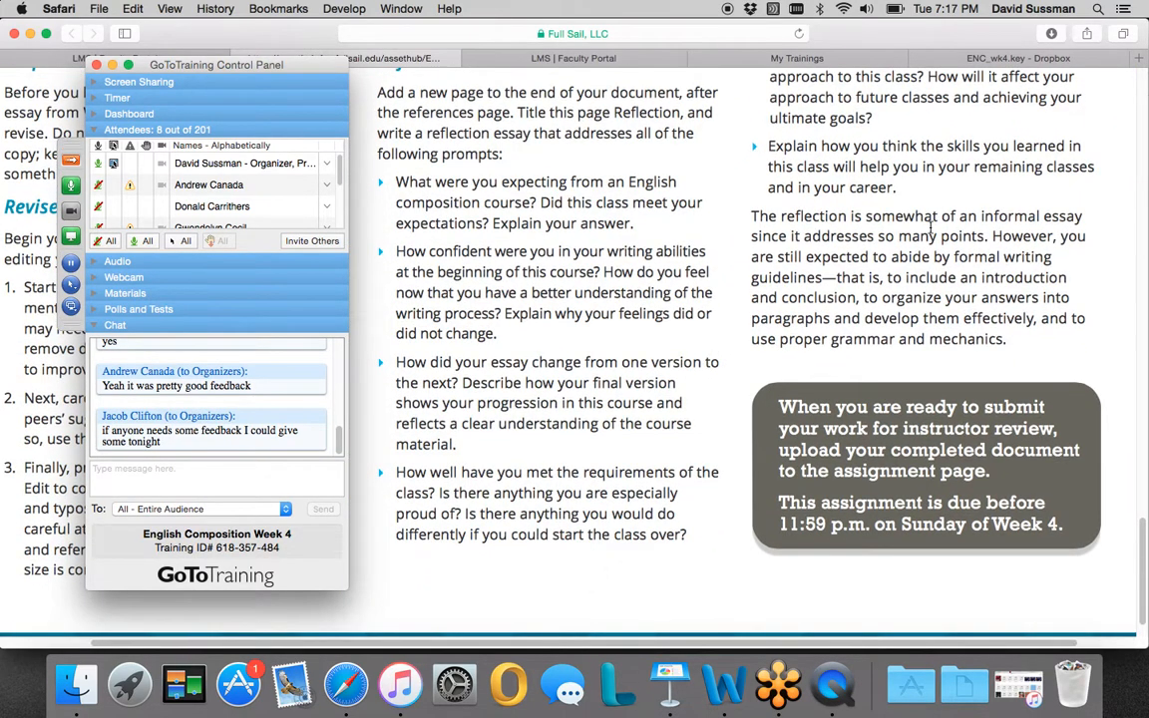
mouse_move(928, 228)
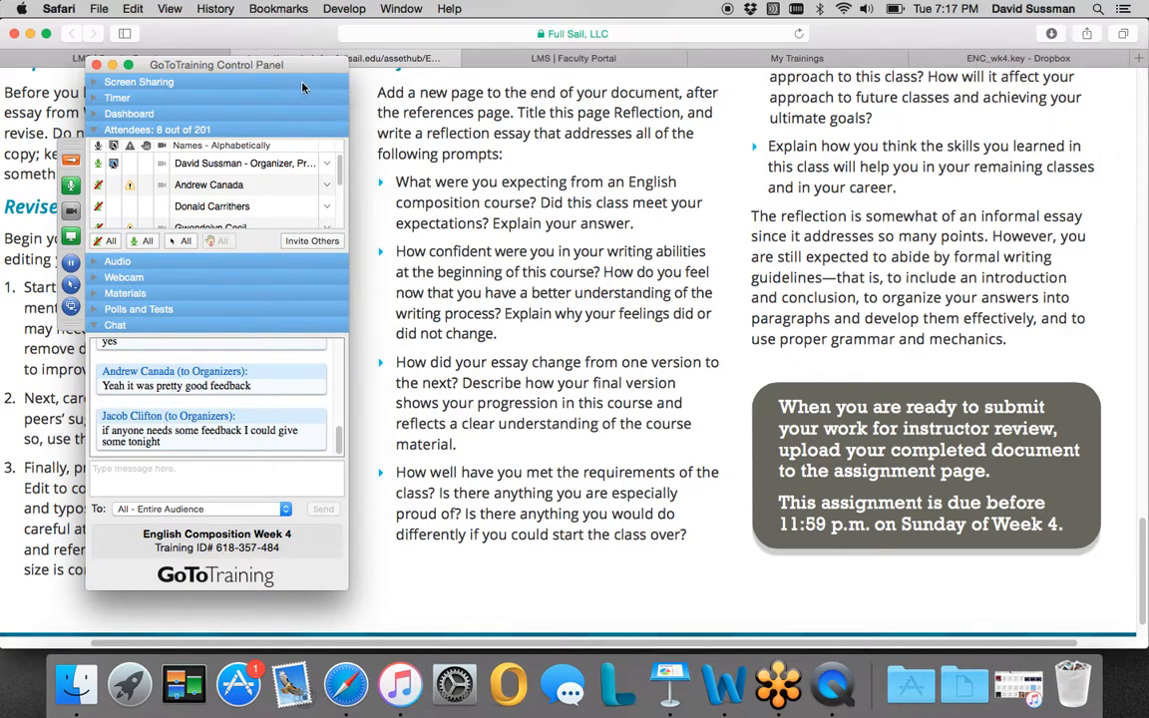
left_click_drag(215, 64, 387, 74)
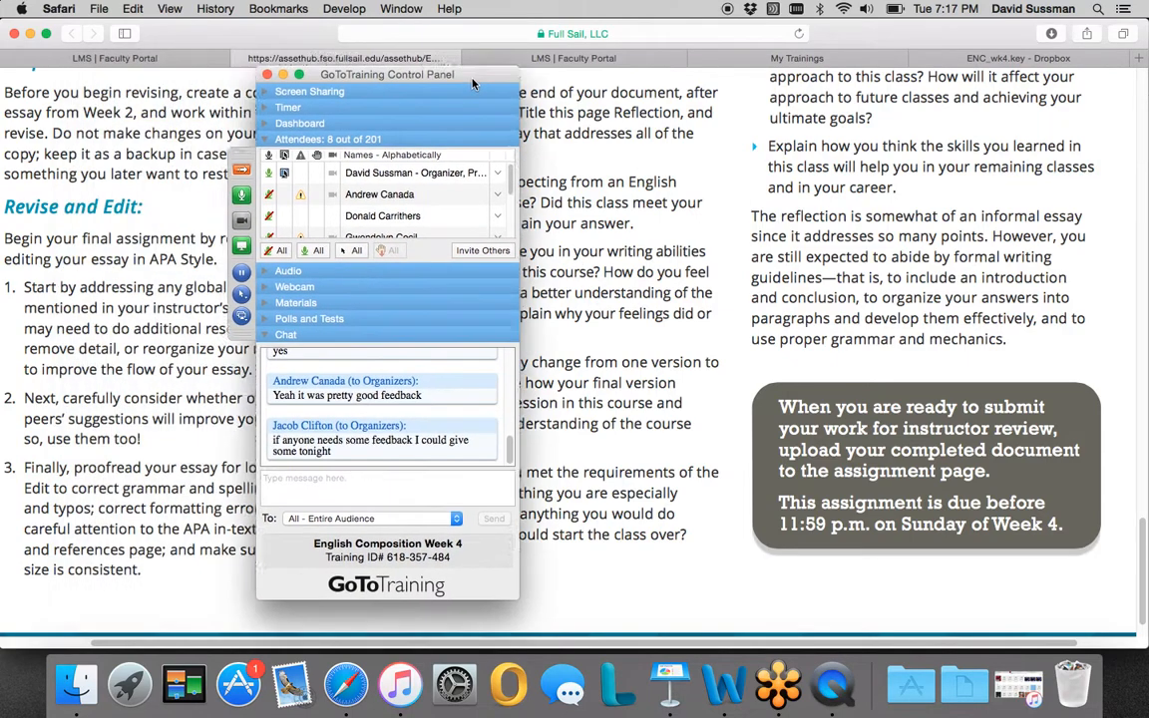
left_click_drag(387, 84, 929, 112)
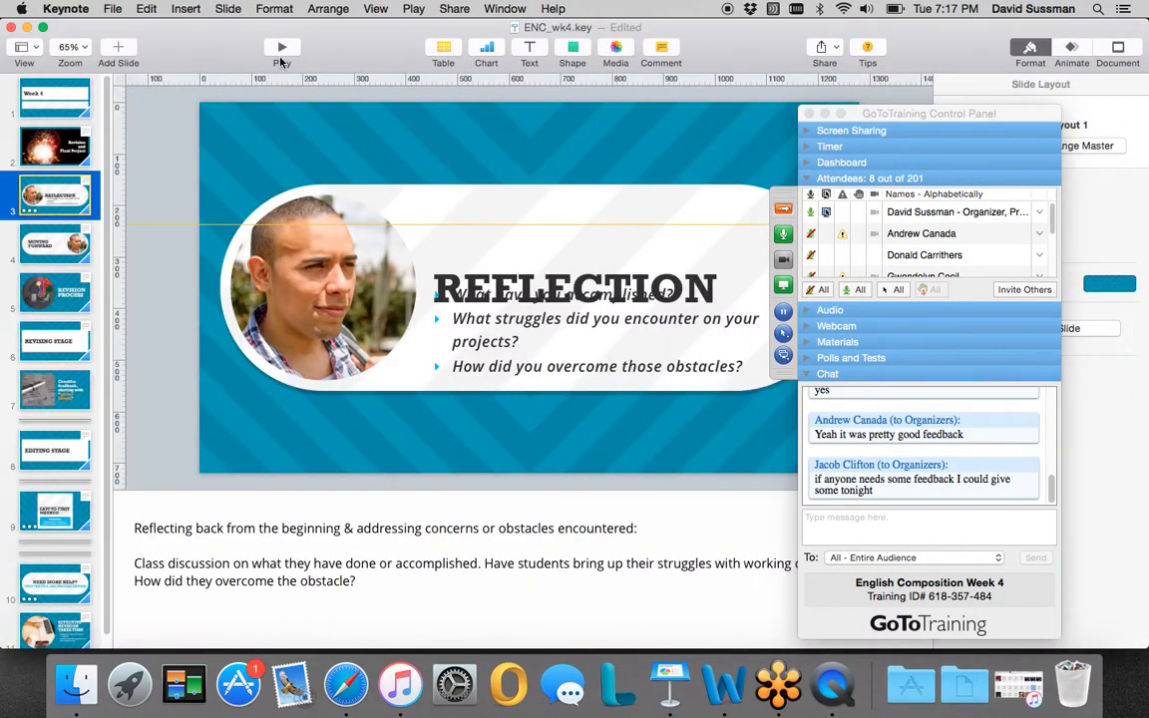
left_click(282, 46)
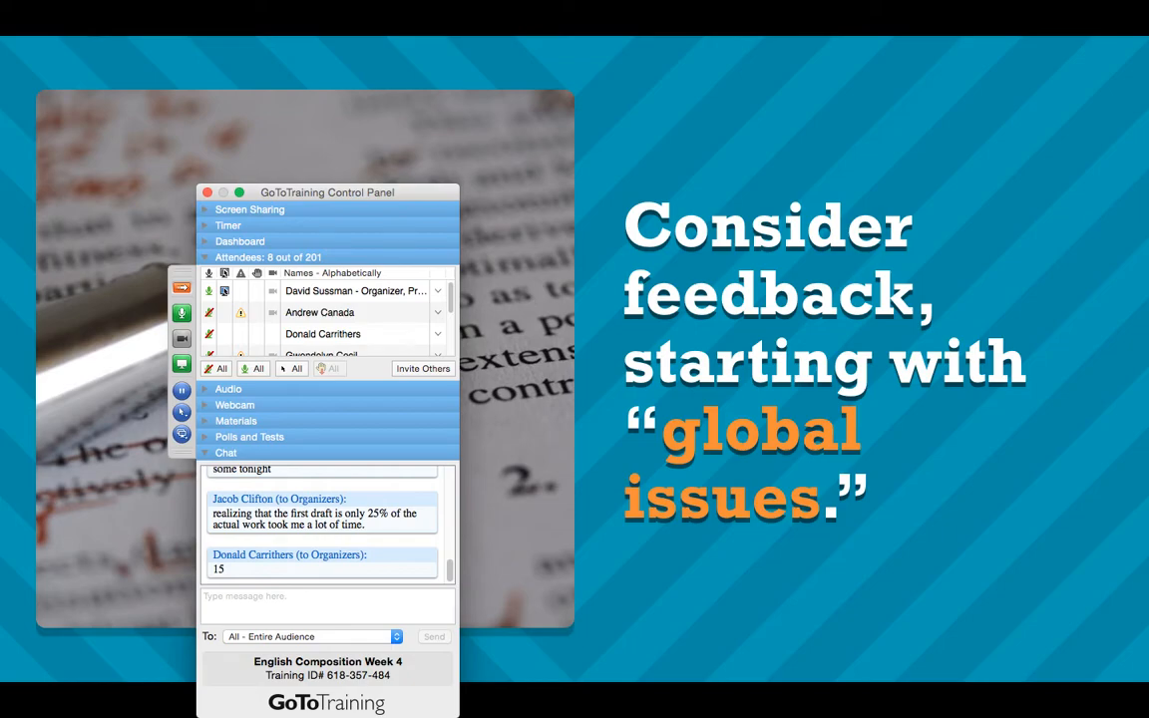
Step: Scroll down the 'Assignment 2: Composing with Care' overview page
scroll("down", 3)
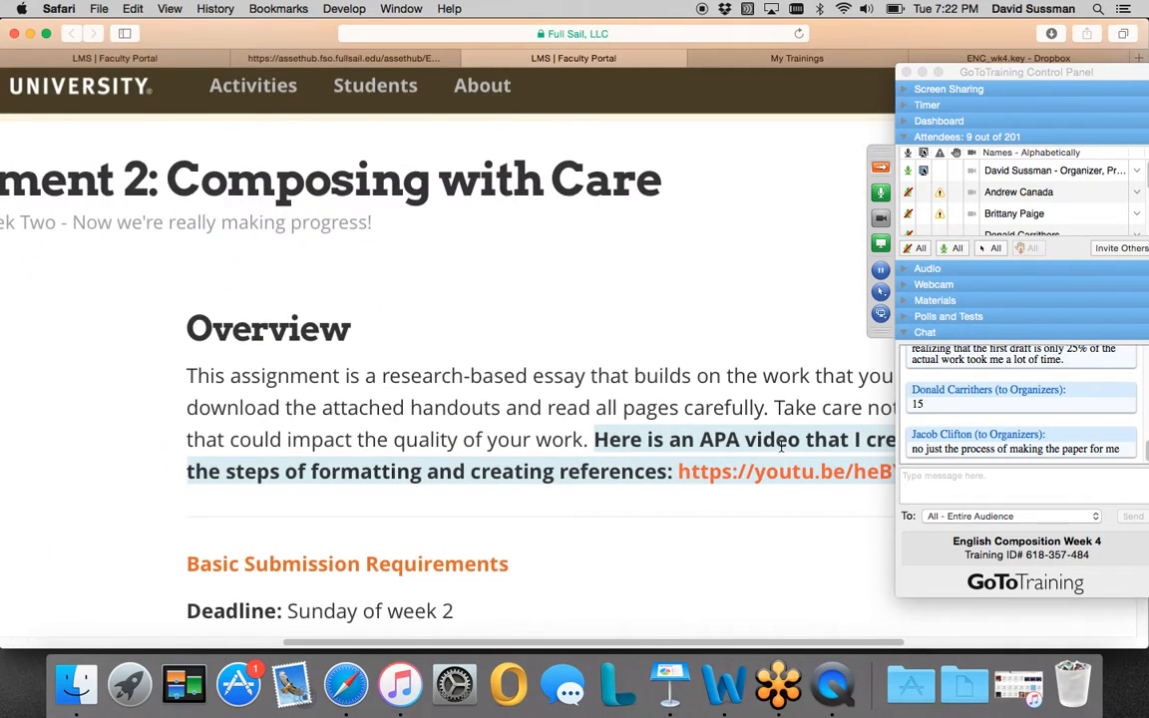
mouse_move(742, 478)
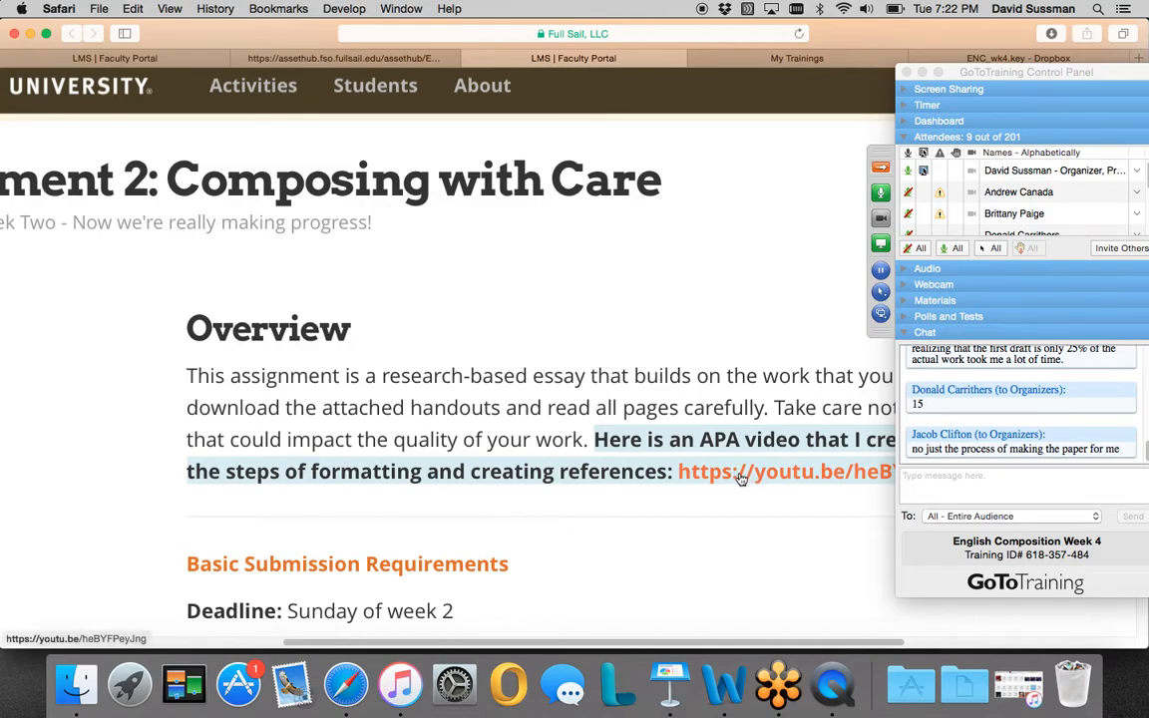
mouse_move(750, 482)
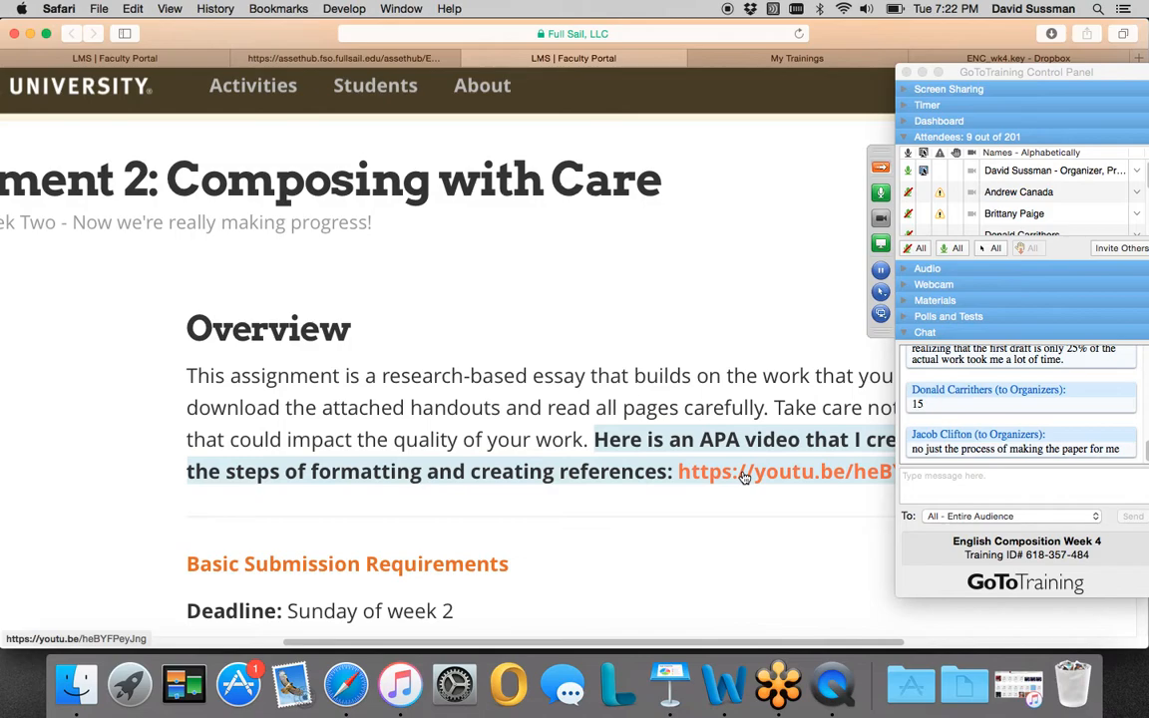
Step: Scroll the assignment page down to the Downloads list with APA guides and rubric
scroll("down", 3)
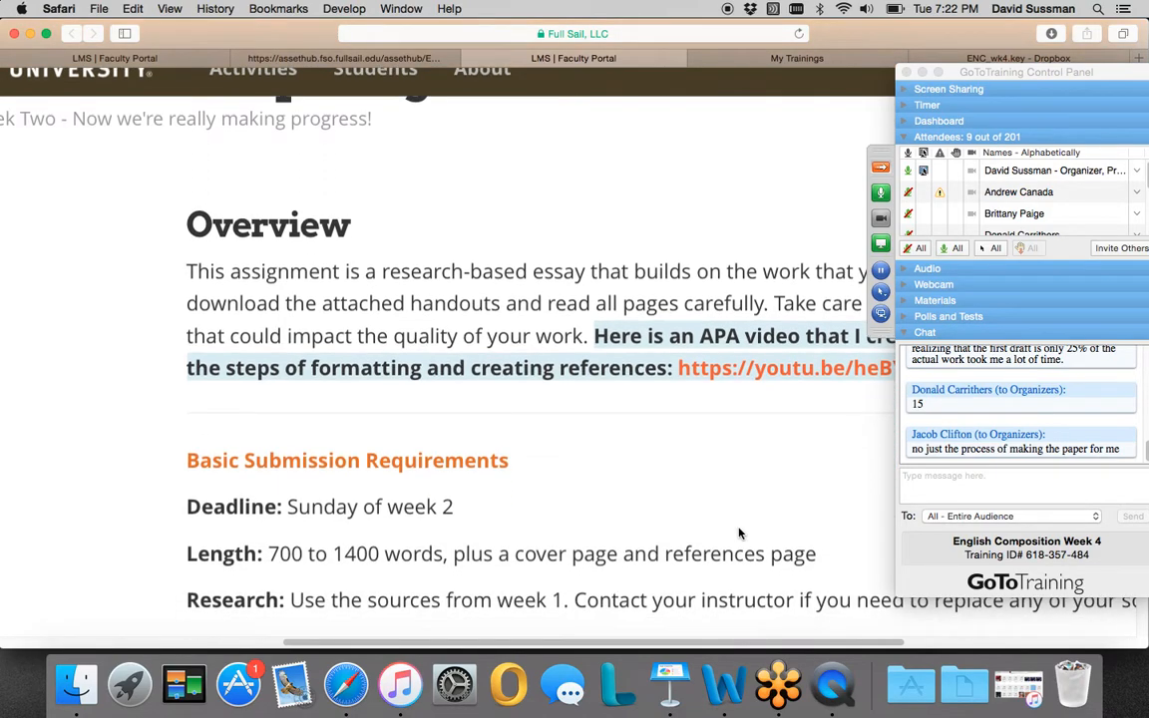
scroll("down", 3)
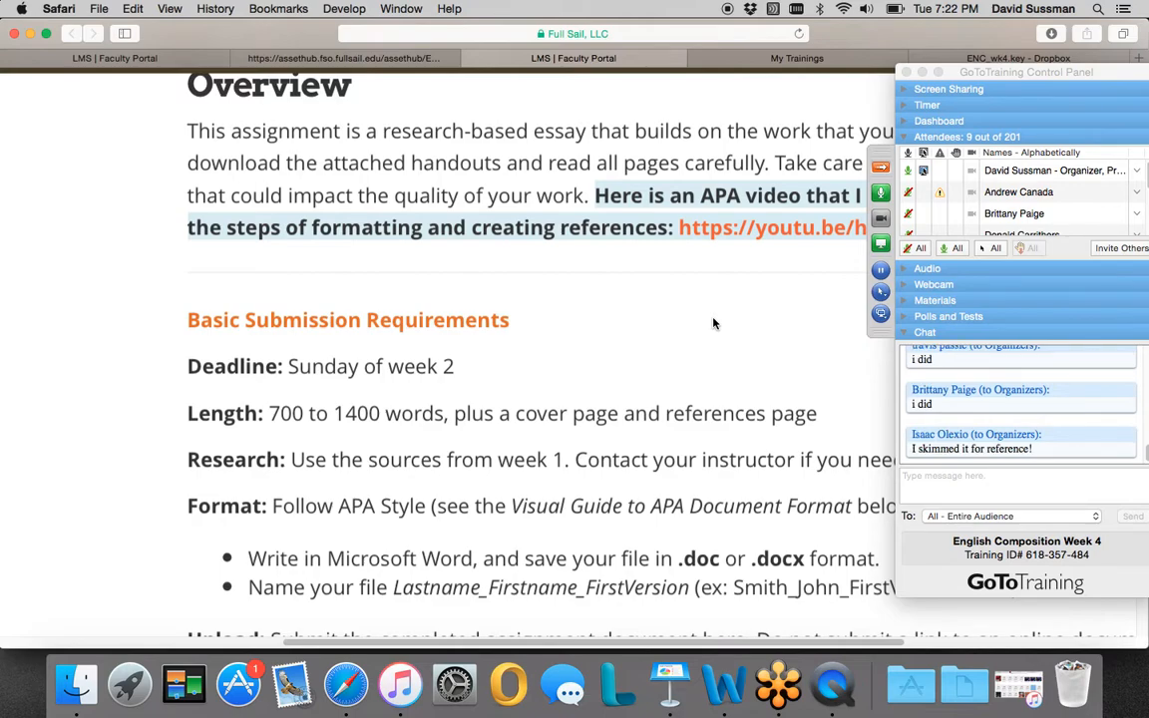
mouse_move(710, 328)
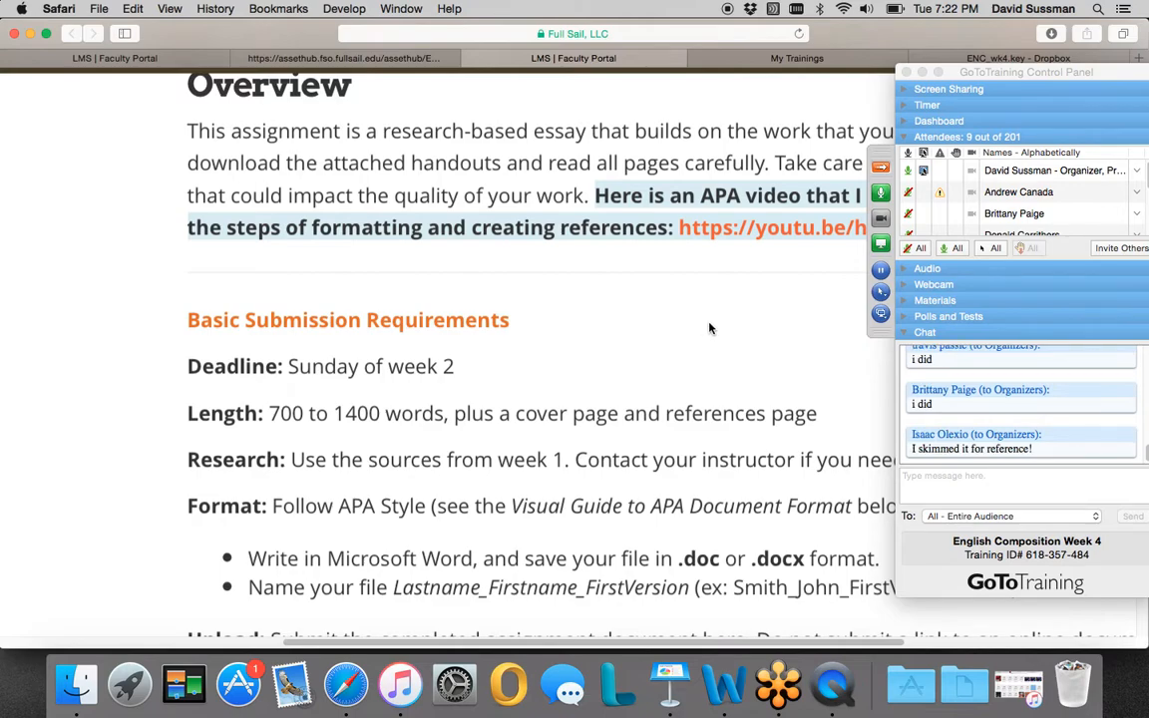
mouse_move(671, 295)
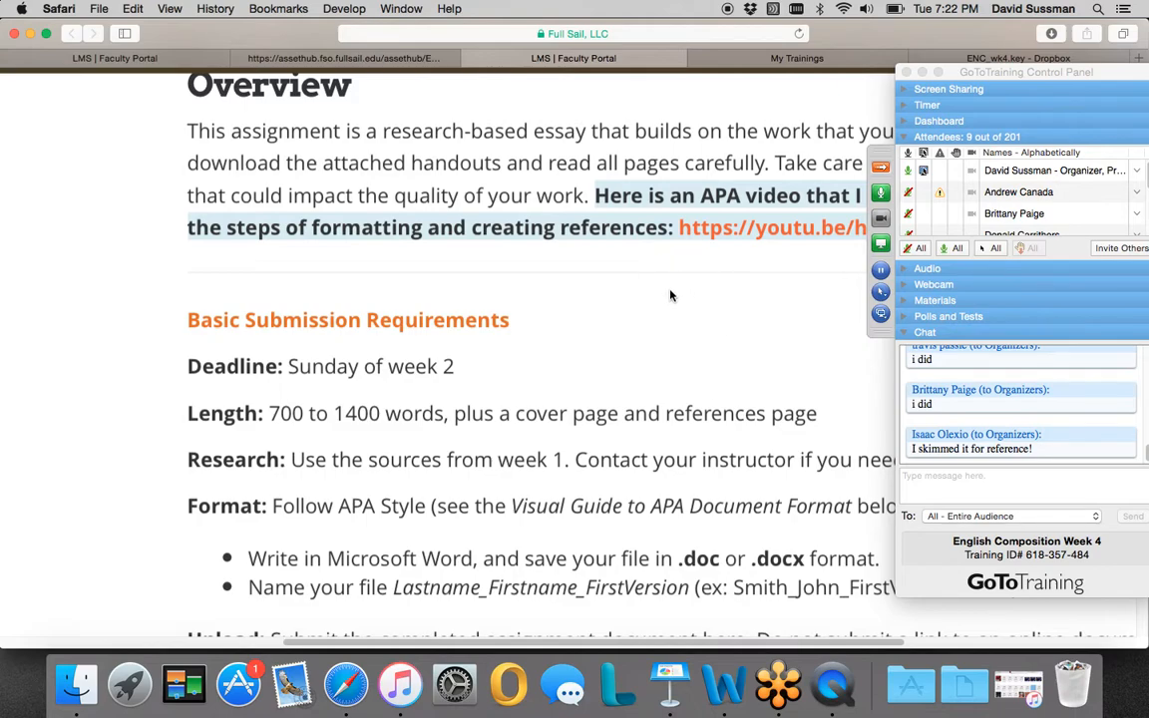
mouse_move(662, 240)
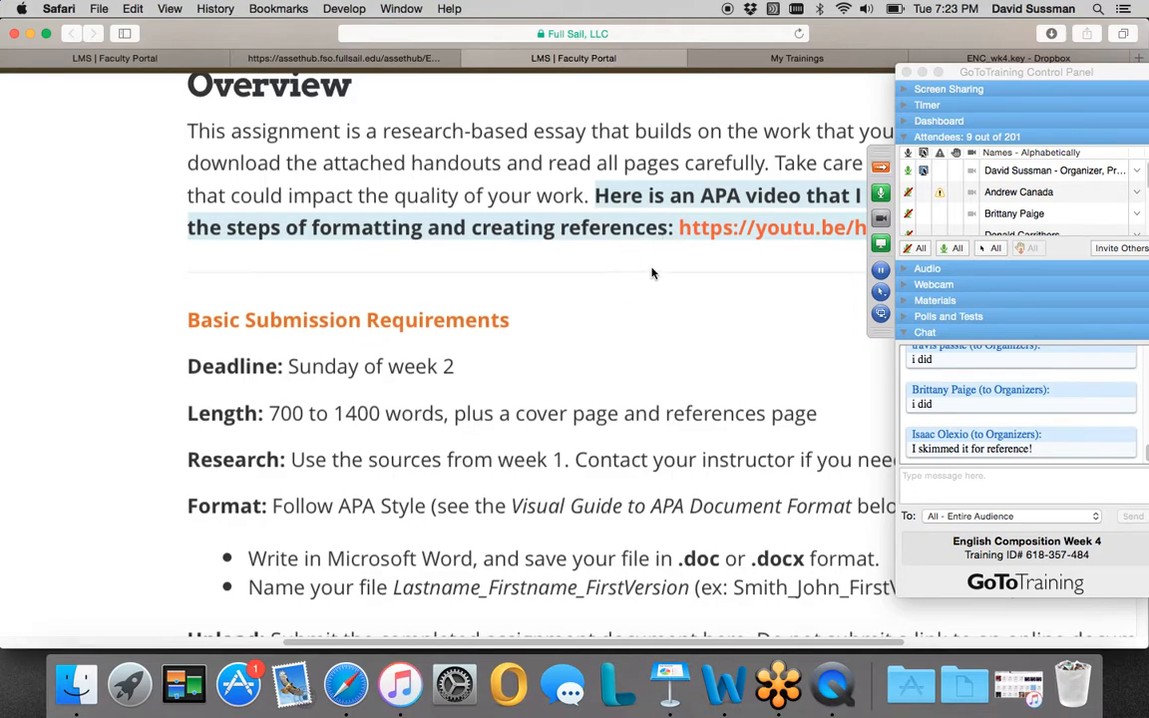
mouse_move(639, 330)
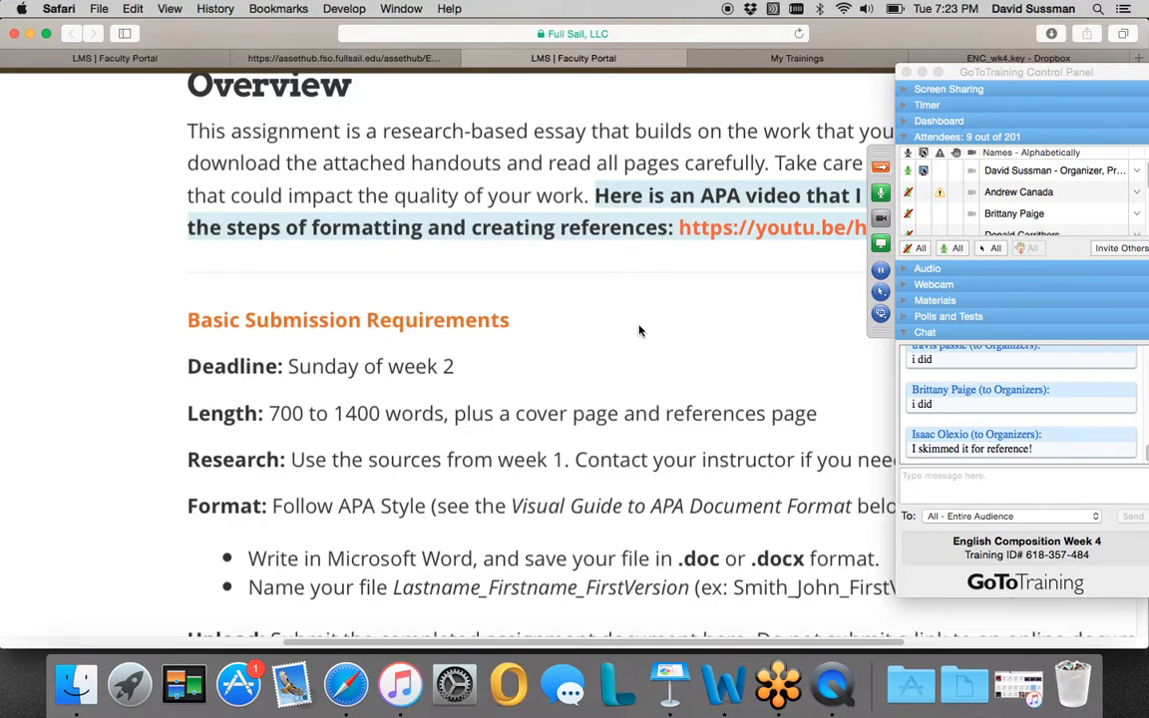
scroll("down", 3)
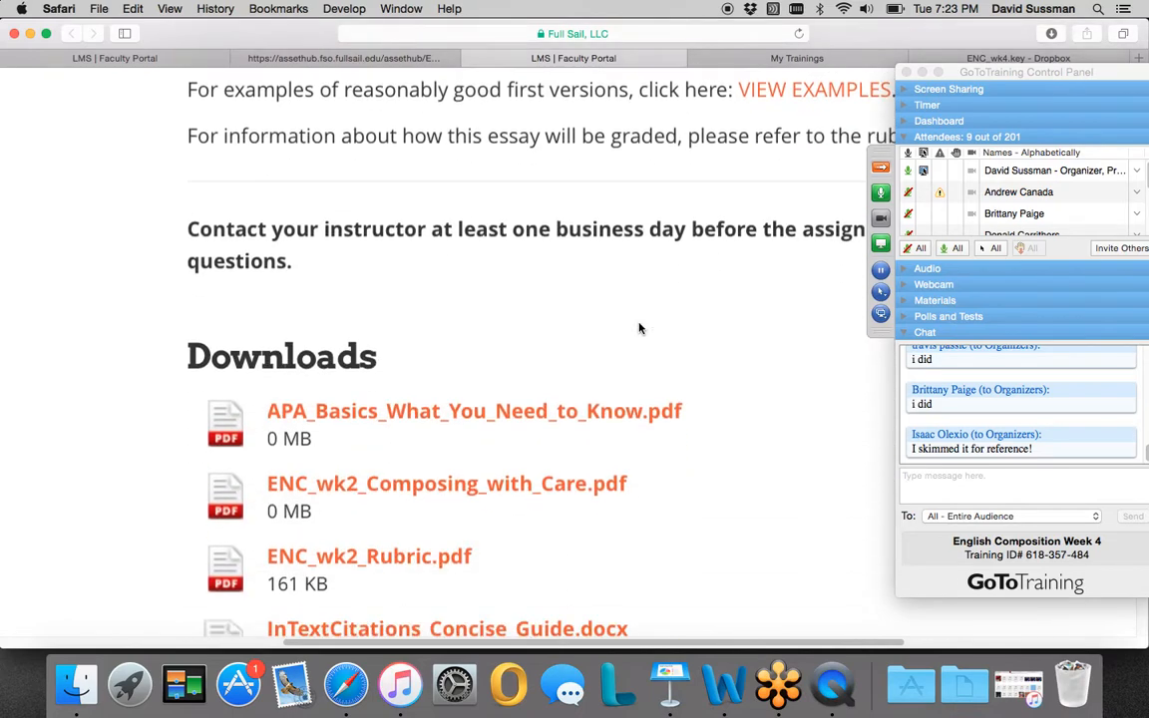
scroll("down", 3)
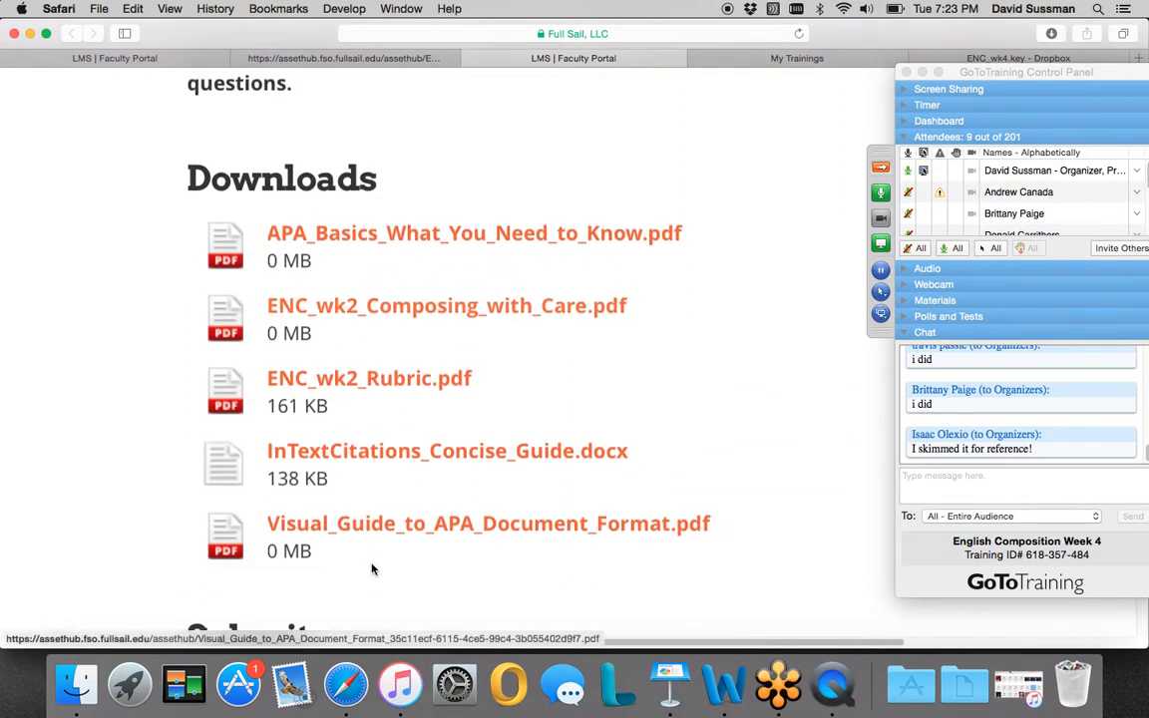
mouse_move(541, 527)
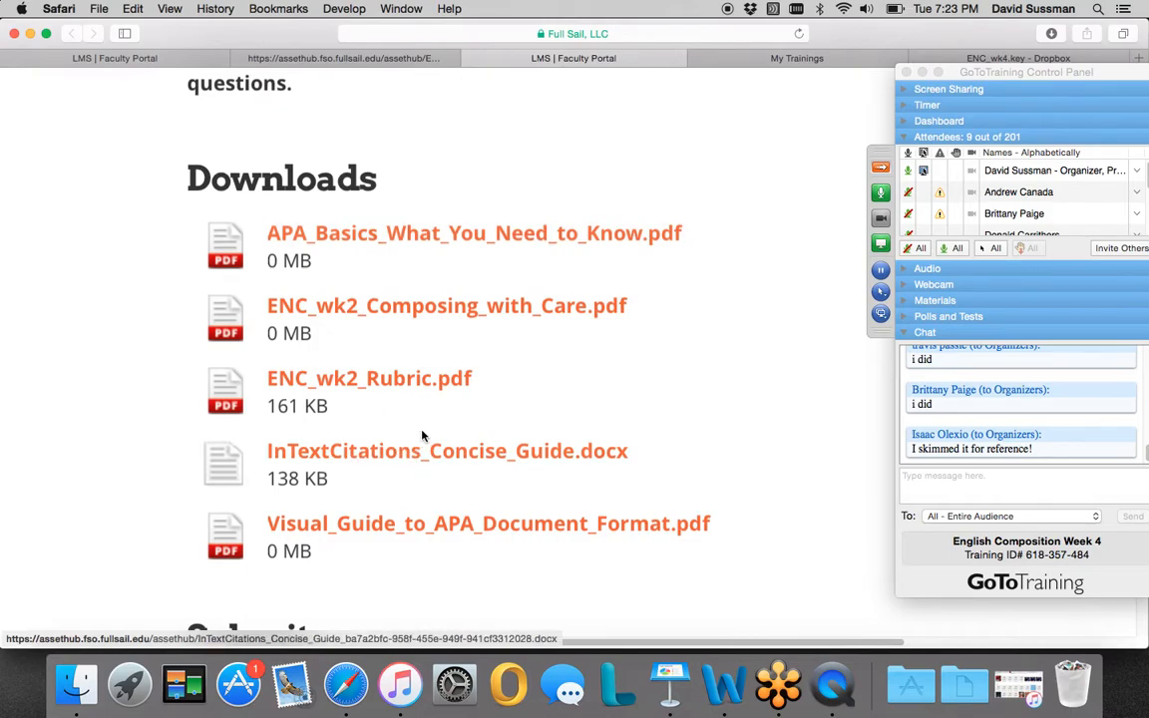
mouse_move(454, 460)
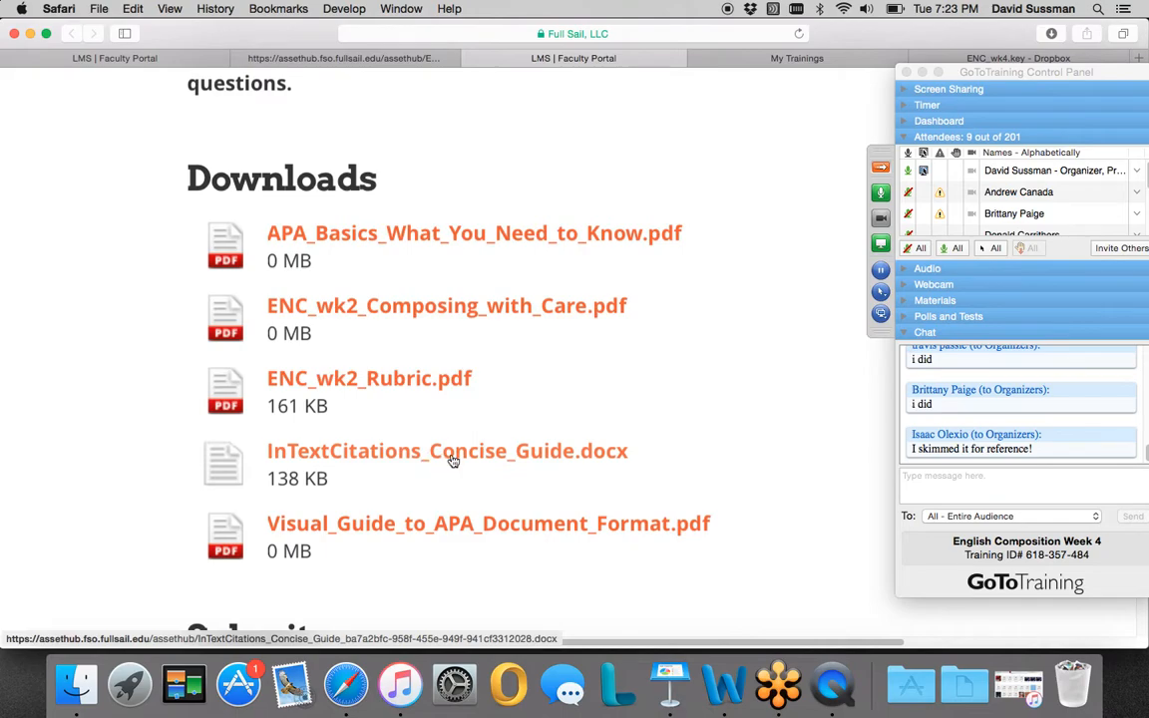
mouse_move(724, 686)
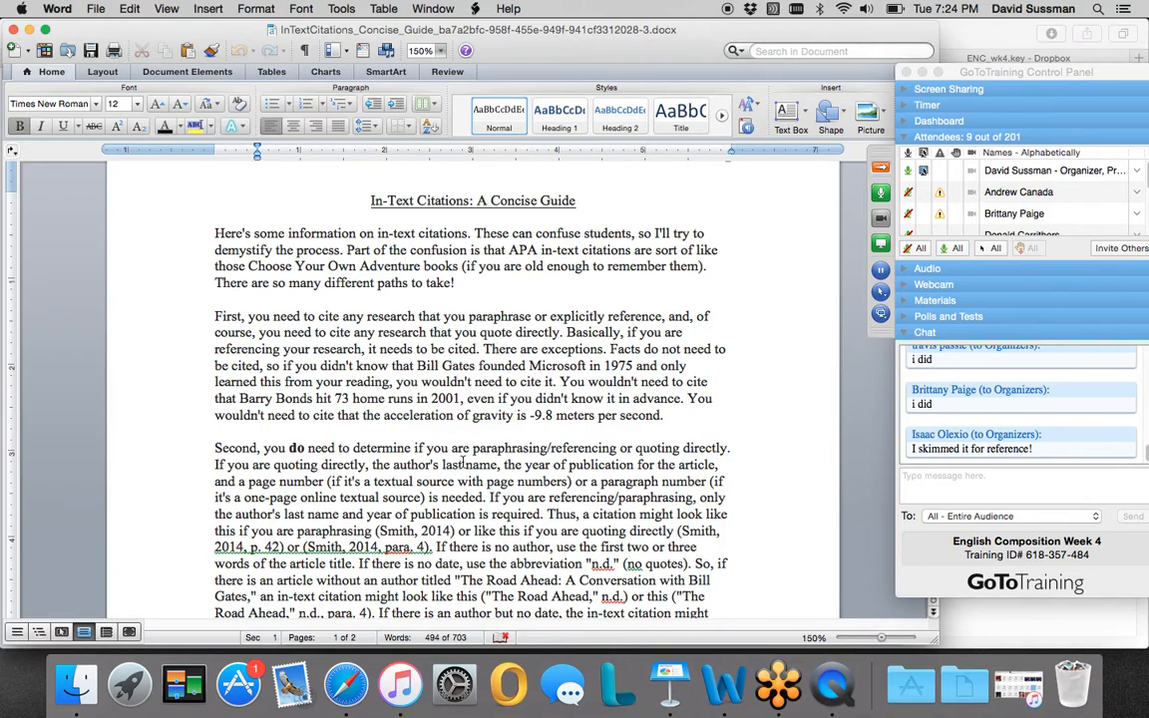
mouse_move(171, 198)
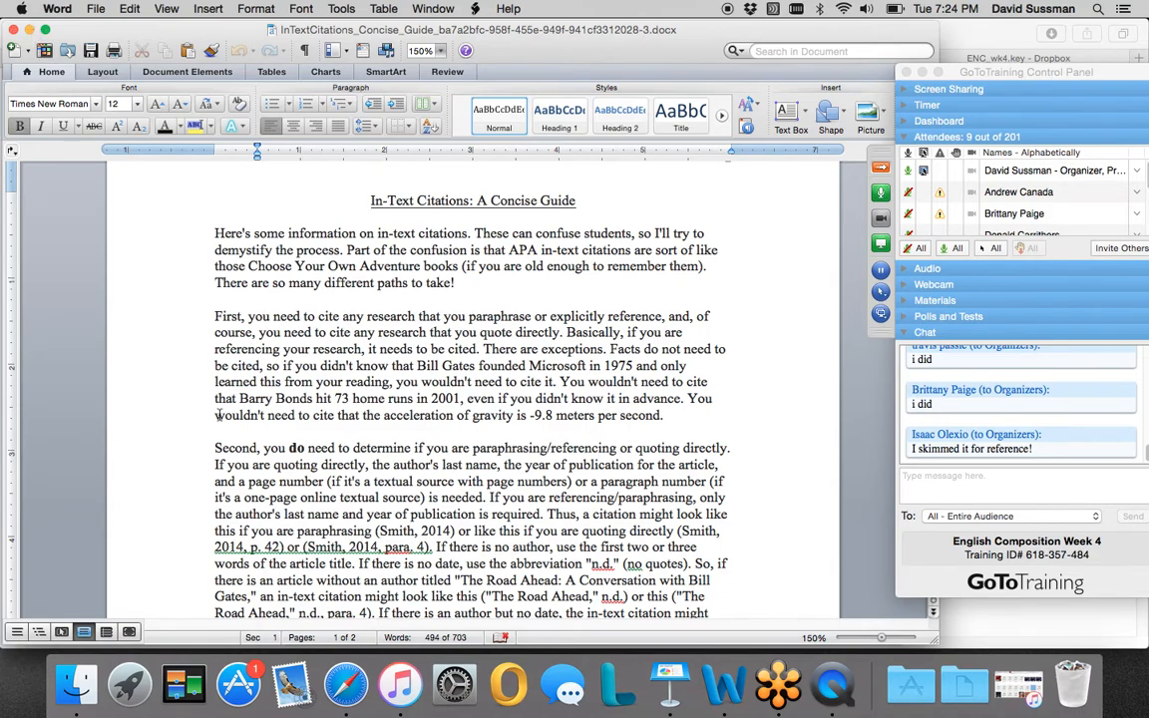
mouse_move(346, 684)
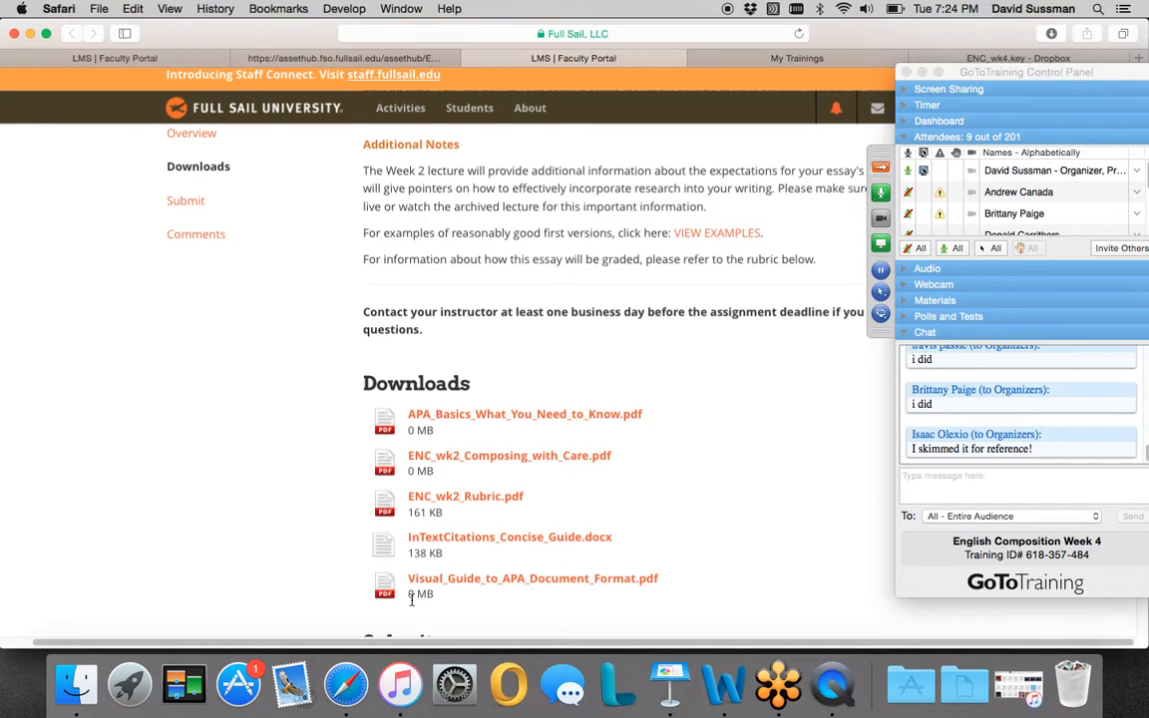
mouse_move(686, 419)
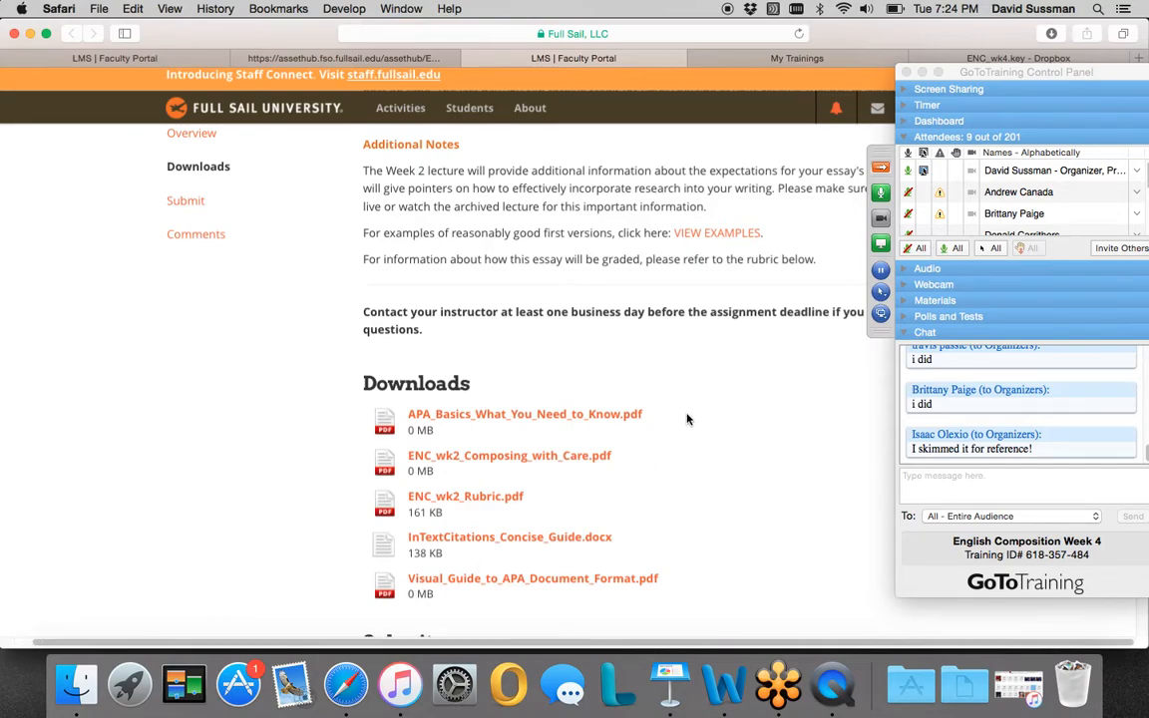
scroll("down", 3)
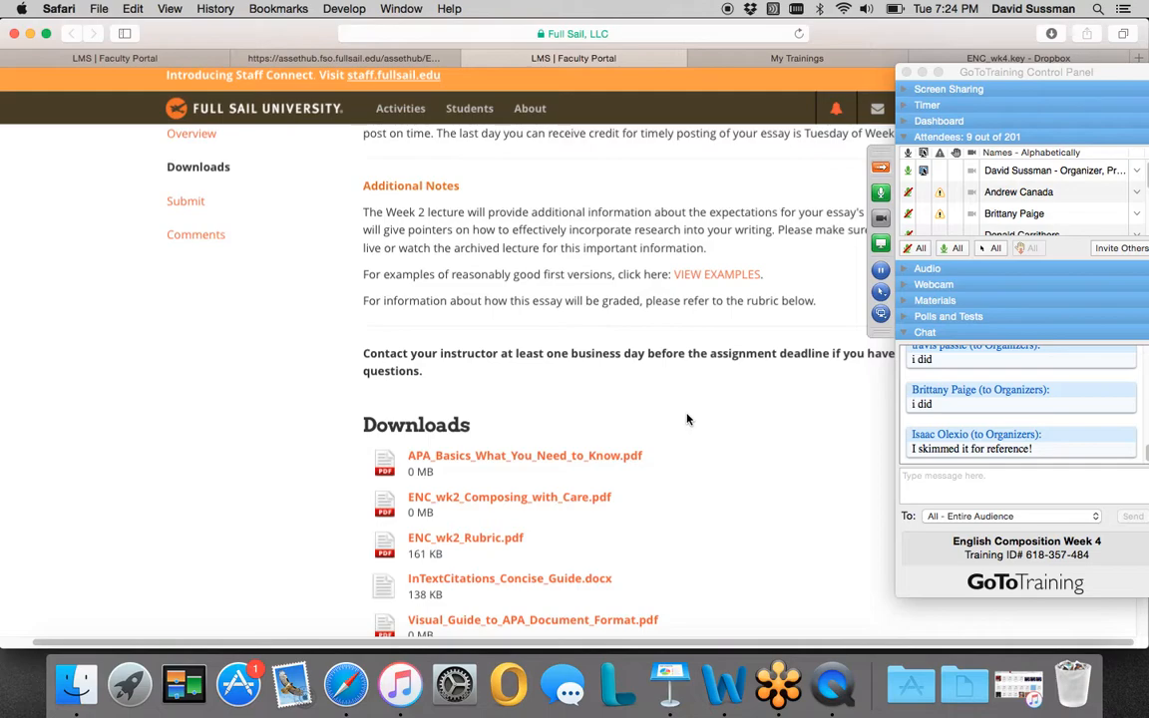
mouse_move(686, 378)
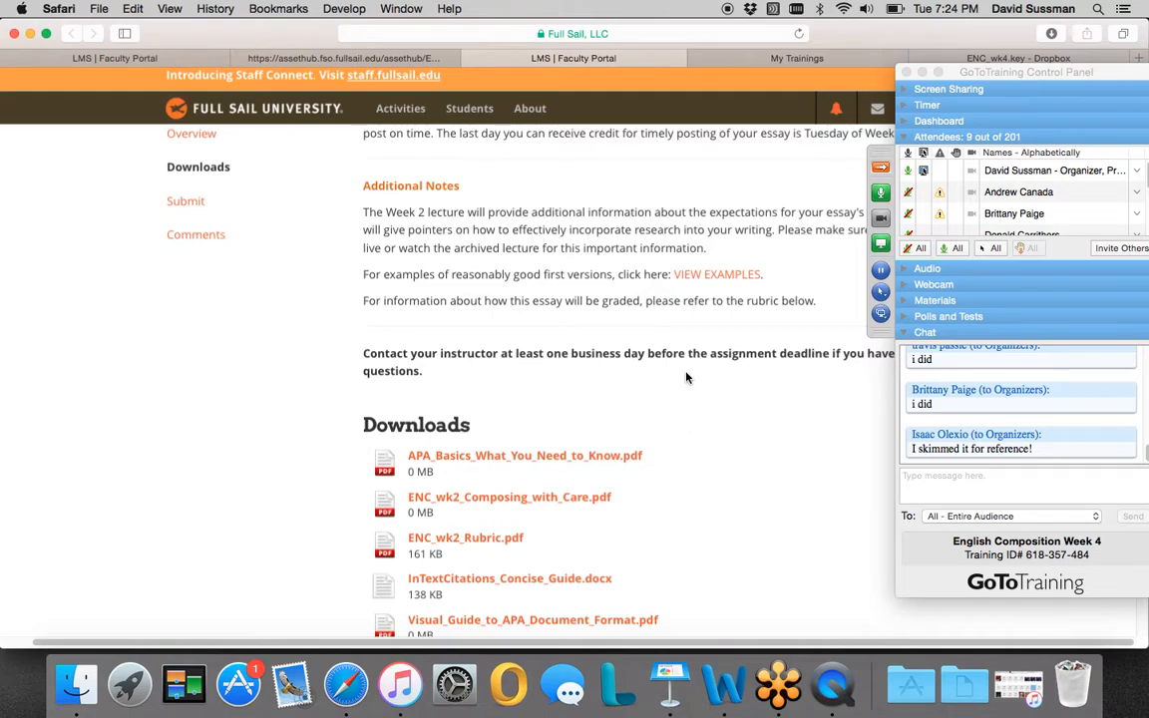
left_click(669, 684)
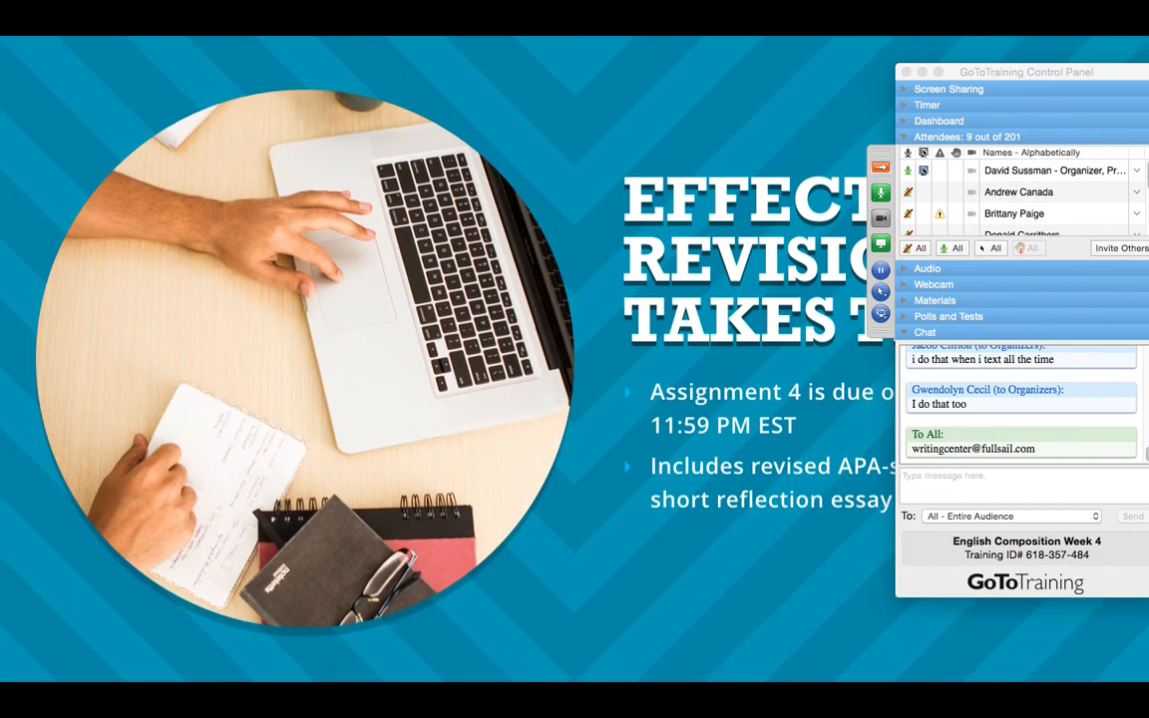
Step: Move the GoToTraining panel to the top-left corner off the slide text, then operate the panel
left_click_drag(1026, 71, 567, 137)
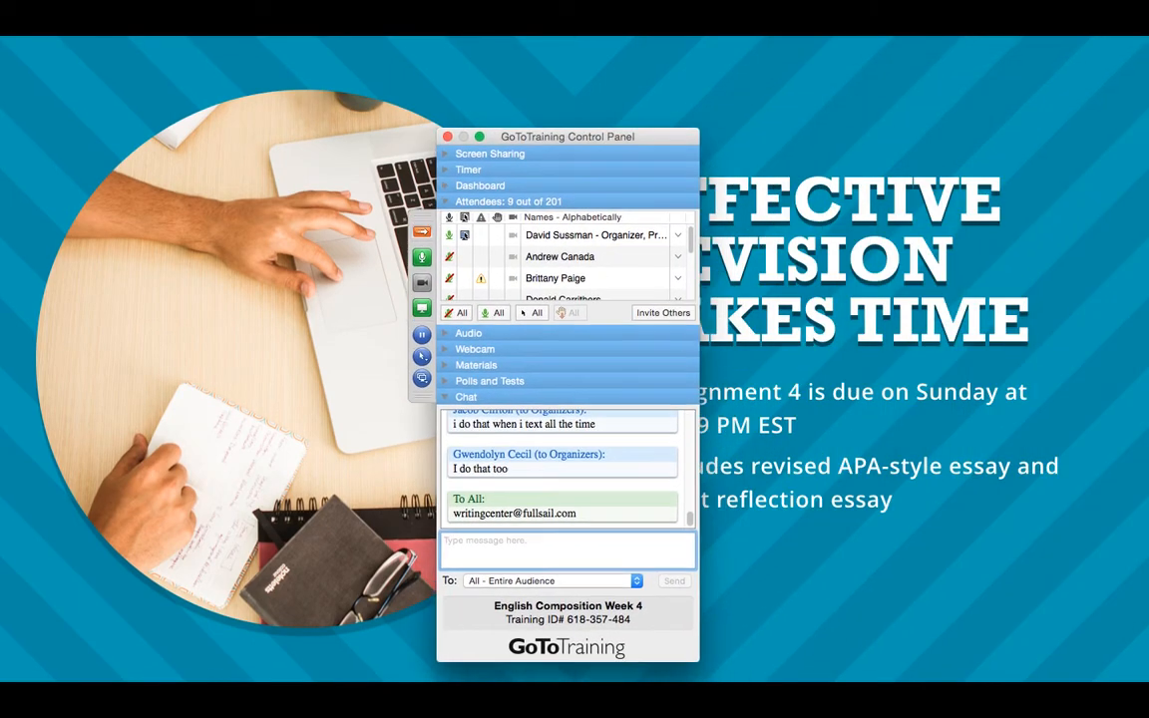
left_click_drag(566, 137, 211, 27)
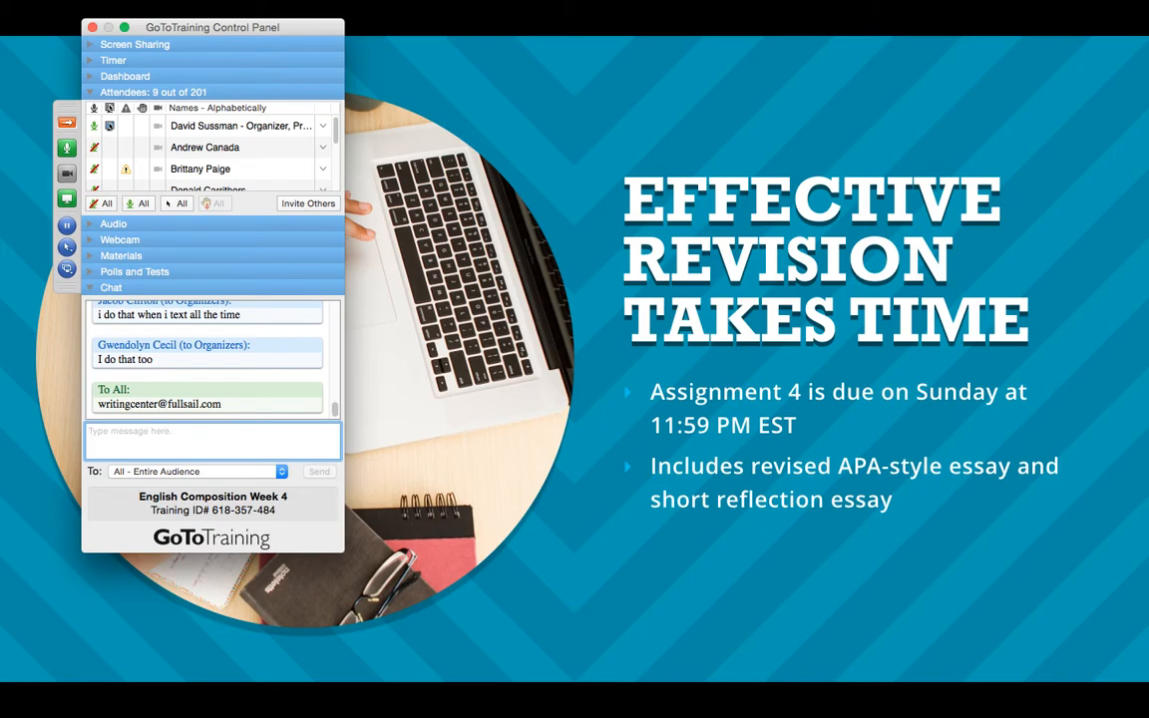
left_click(213, 431)
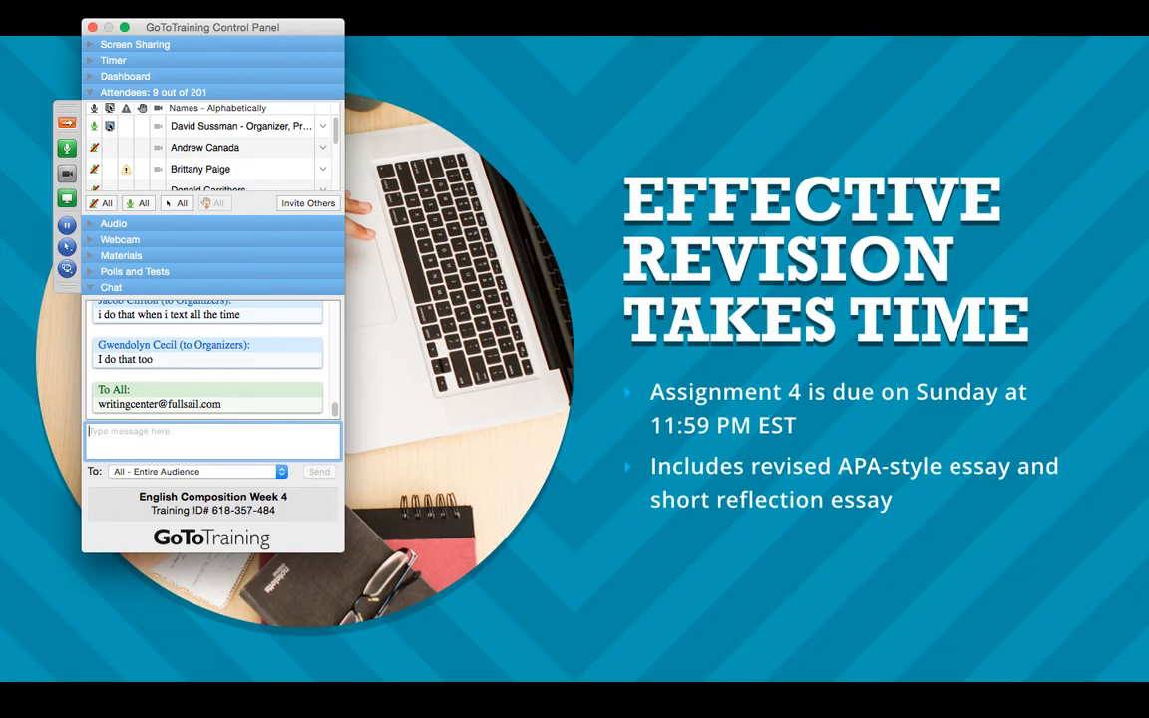
left_click(212, 439)
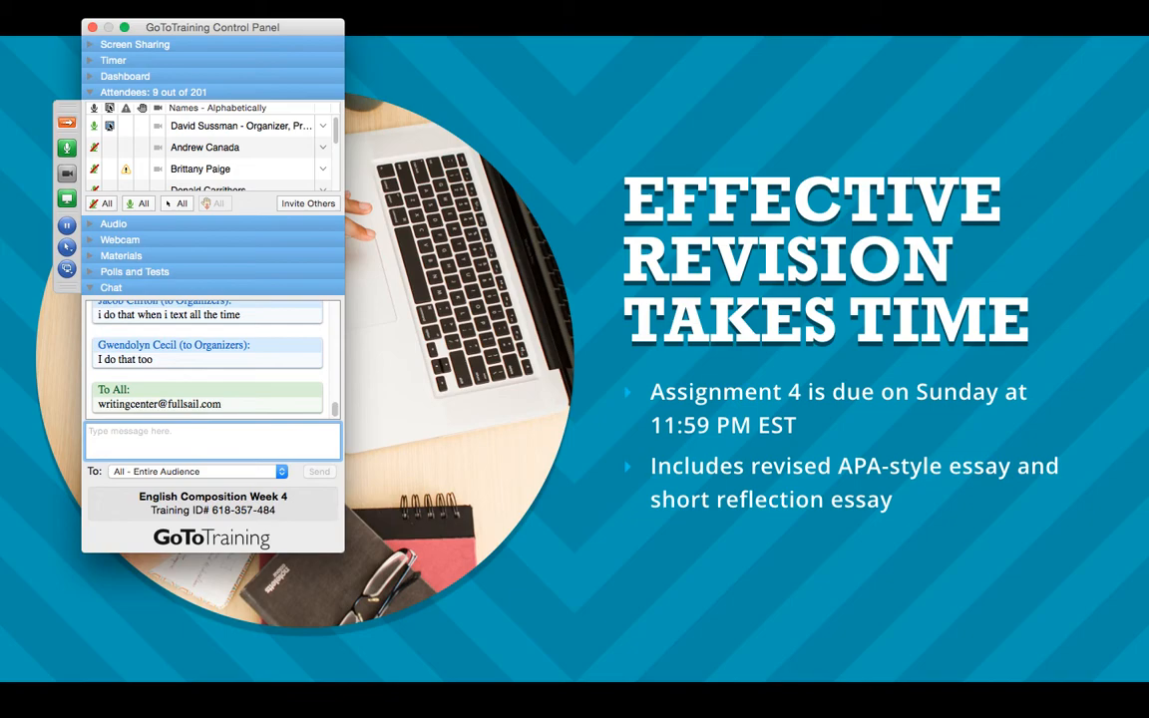
left_click(214, 440)
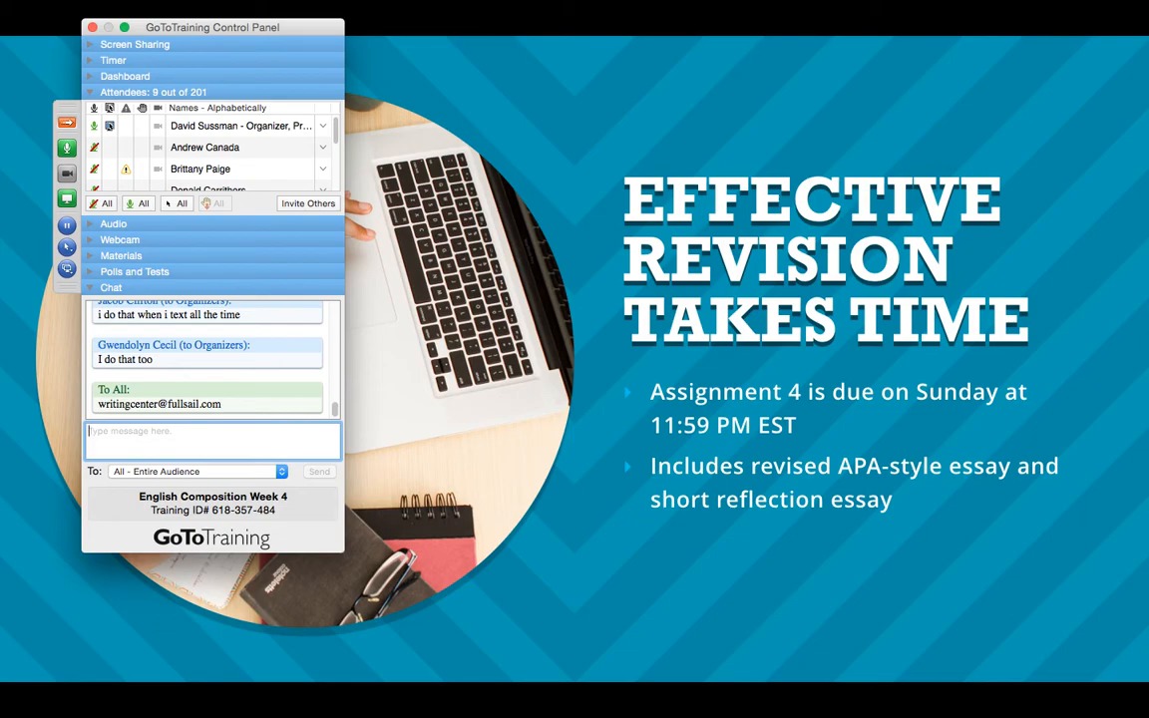
left_click(213, 441)
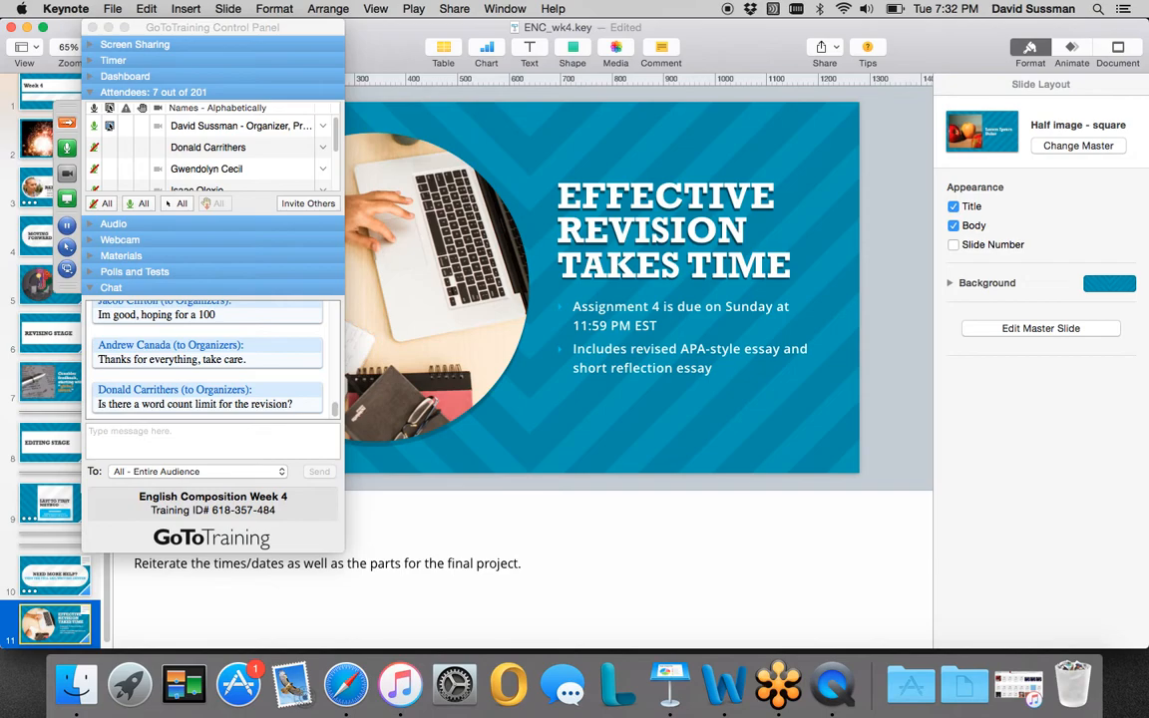
mouse_move(345, 685)
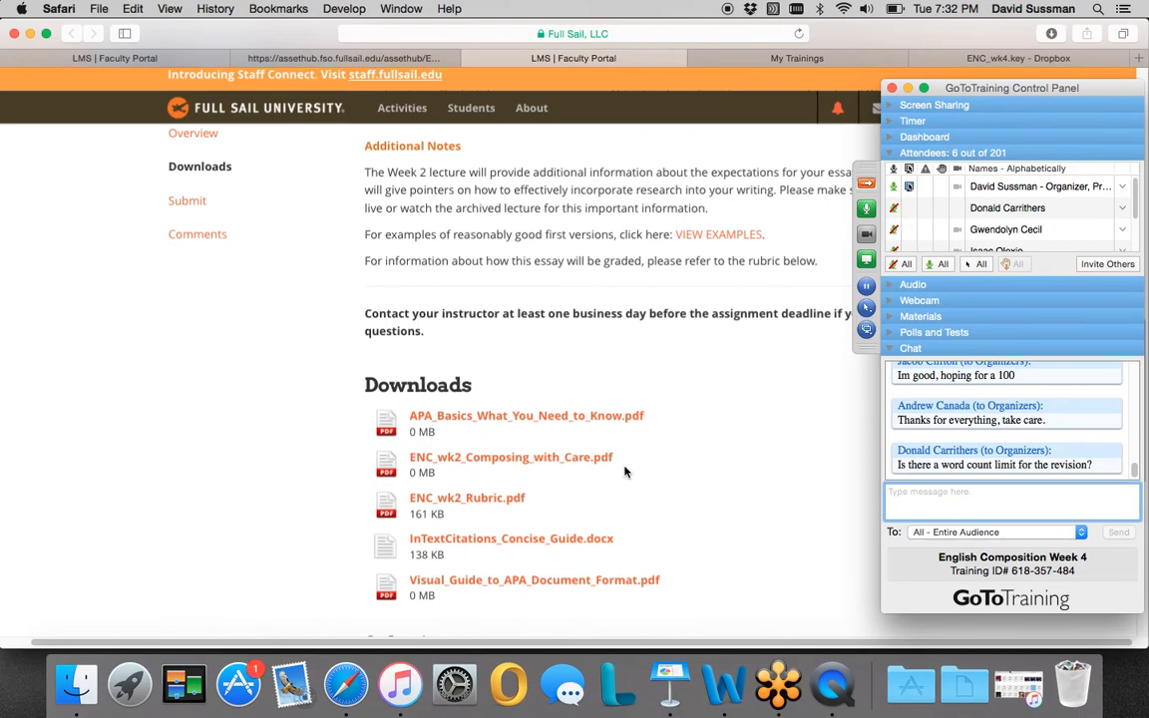
mouse_move(647, 477)
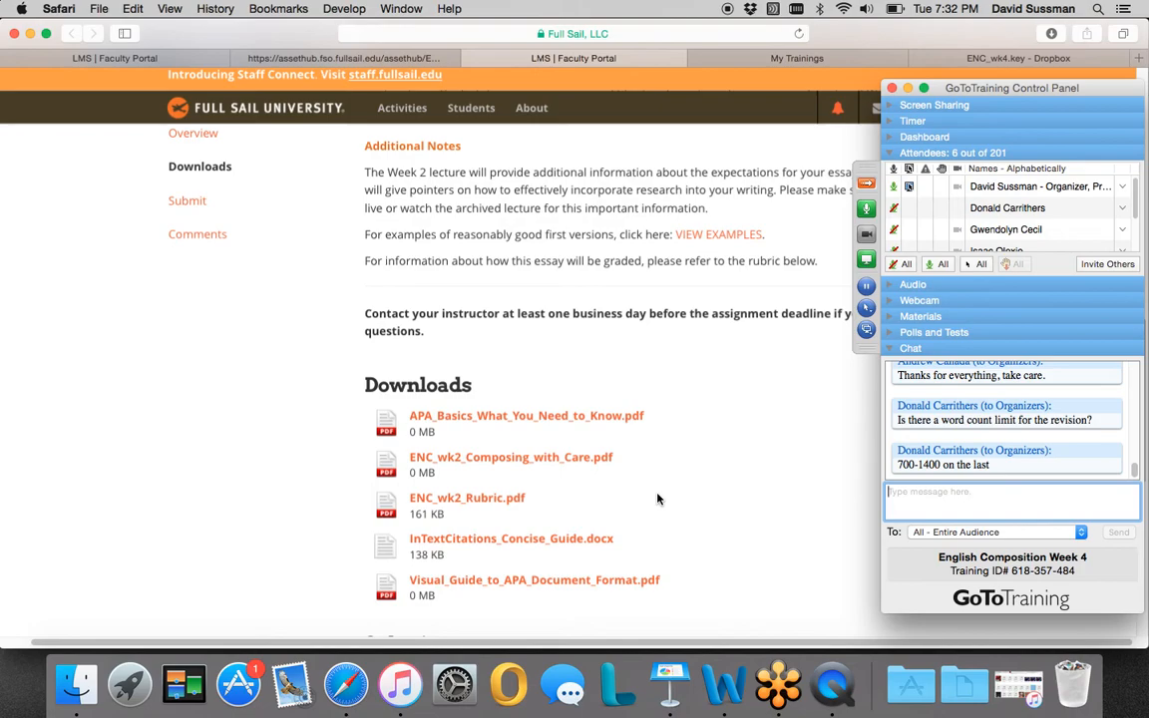
Step: Handle Q&A chat over the Downloads page, then bring QuickTime Player forward
left_click(1012, 492)
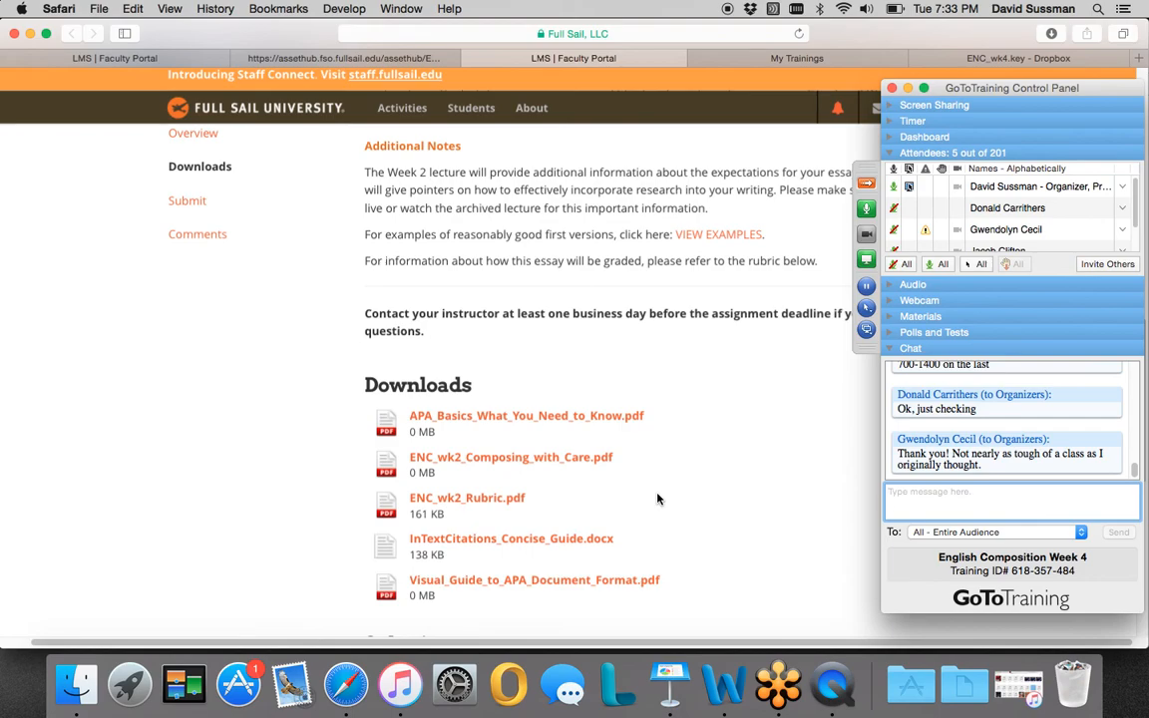
left_click(1010, 491)
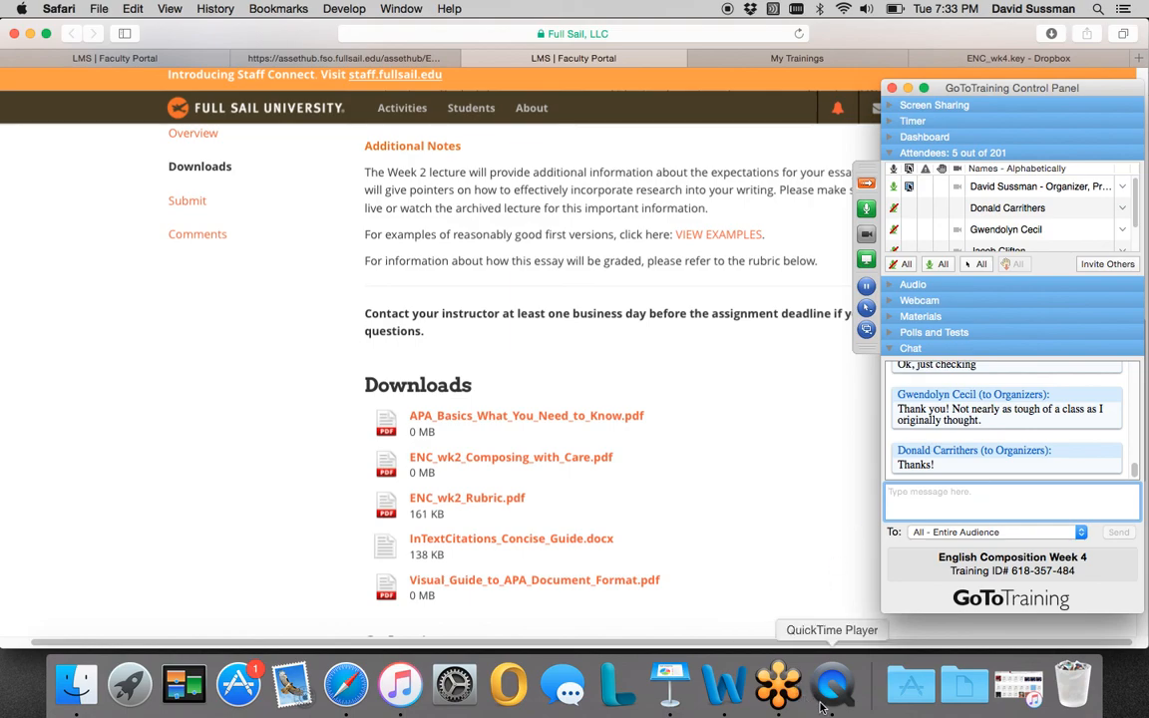
left_click(832, 684)
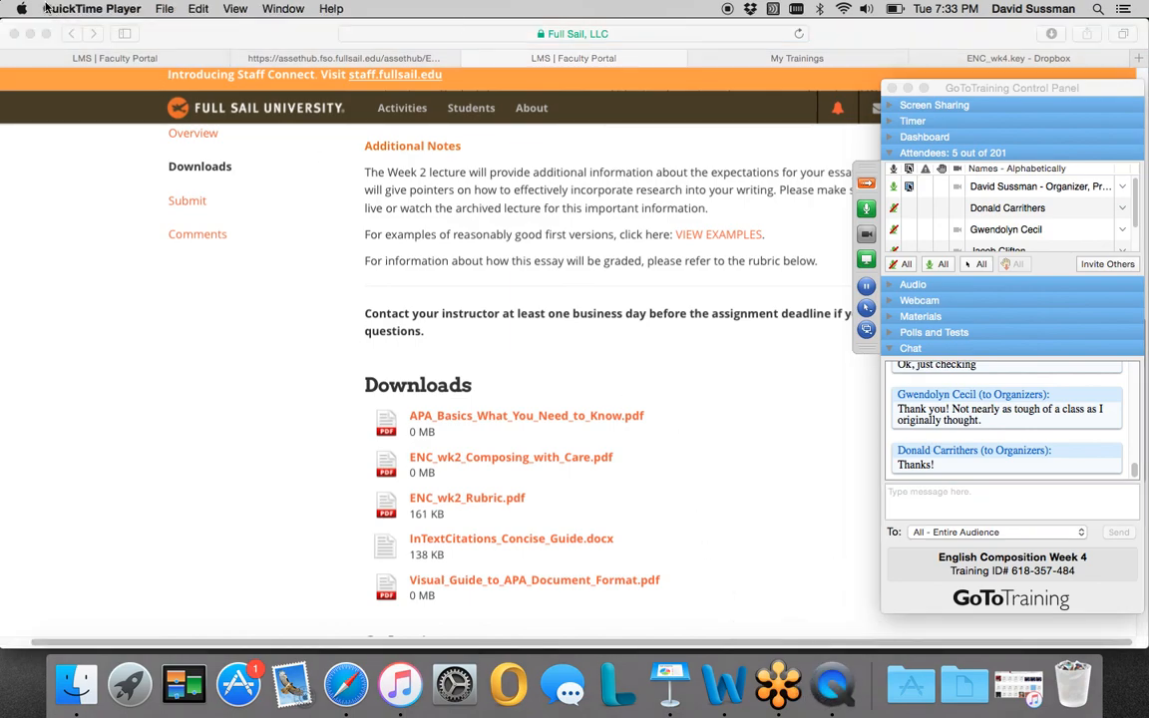